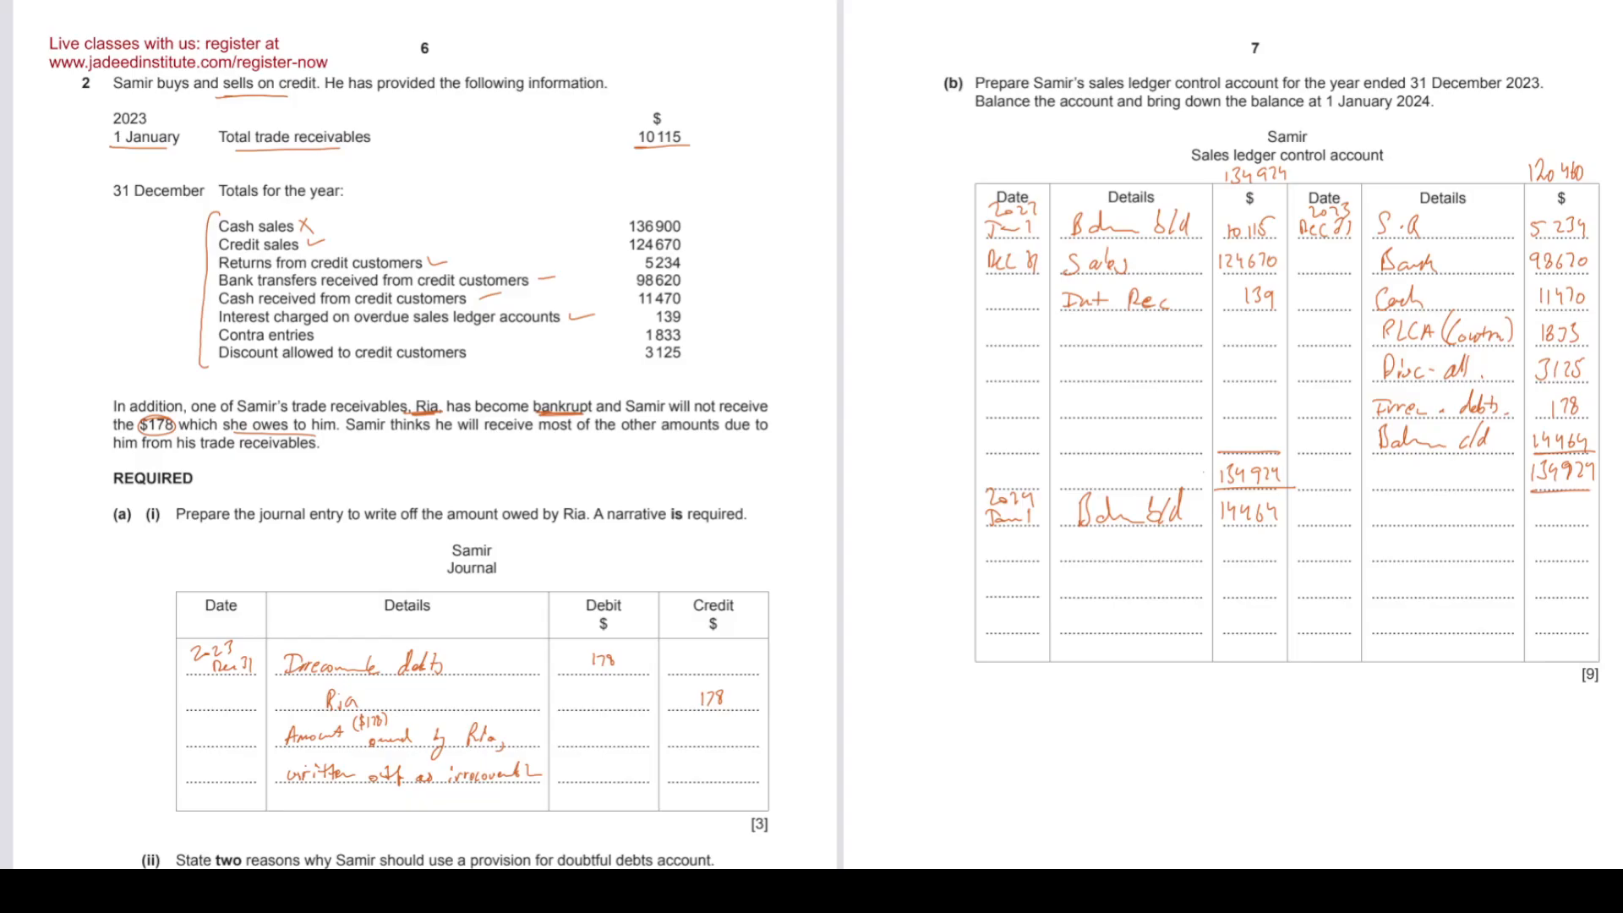
{"action": "mouse_move", "coordinate": [1271, 40]}
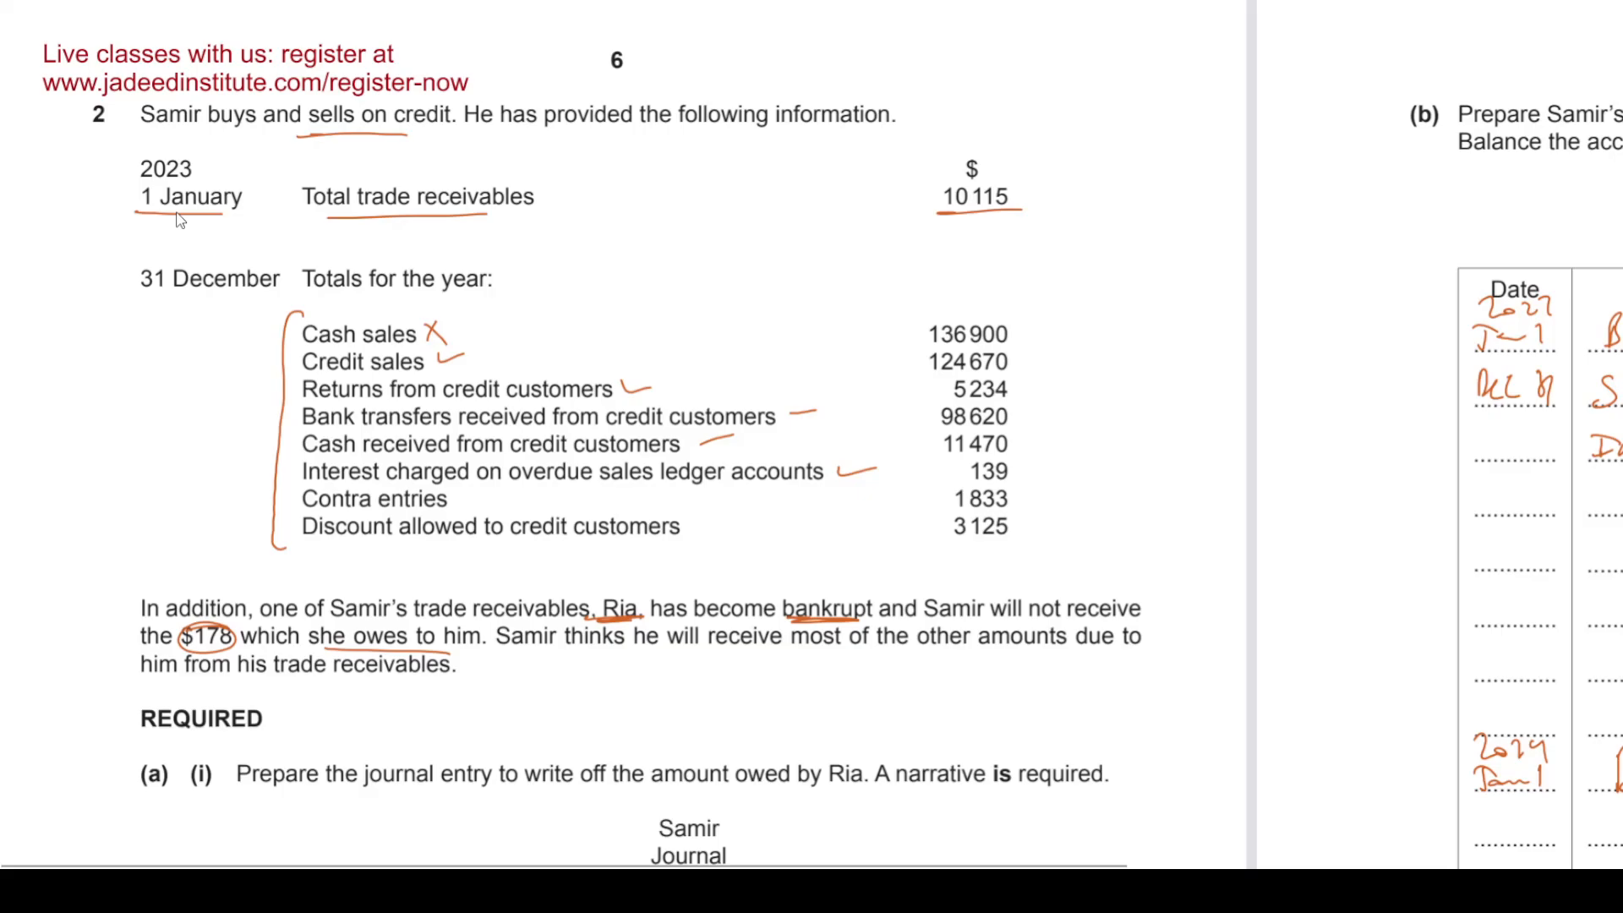
{"action": "mouse_move", "coordinate": [493, 234]}
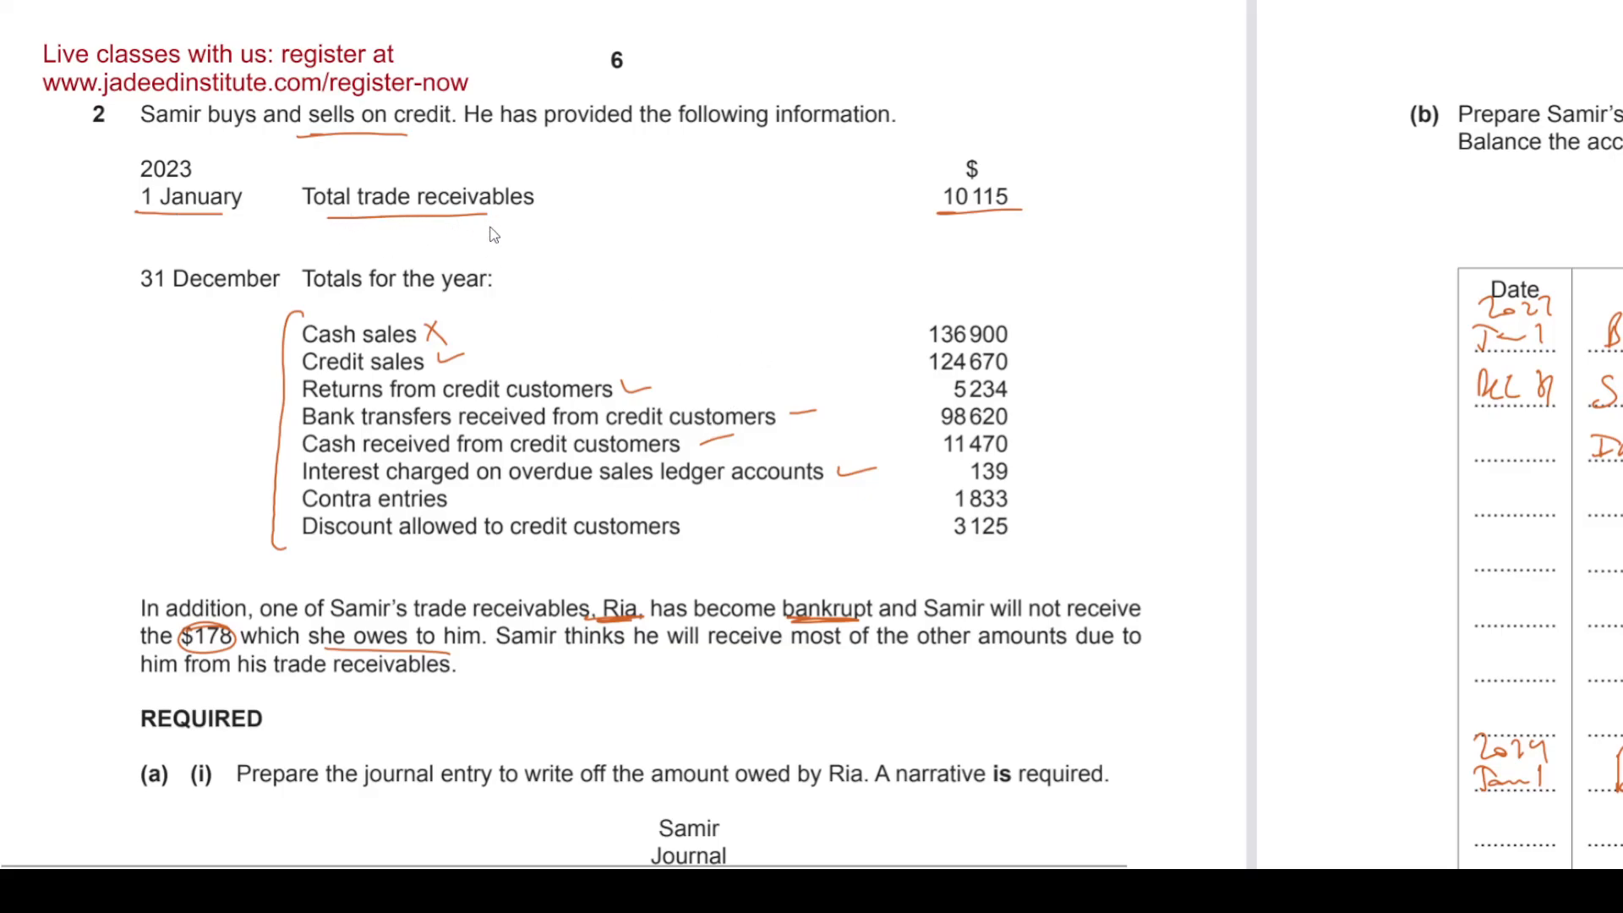
{"action": "mouse_move", "coordinate": [326, 524]}
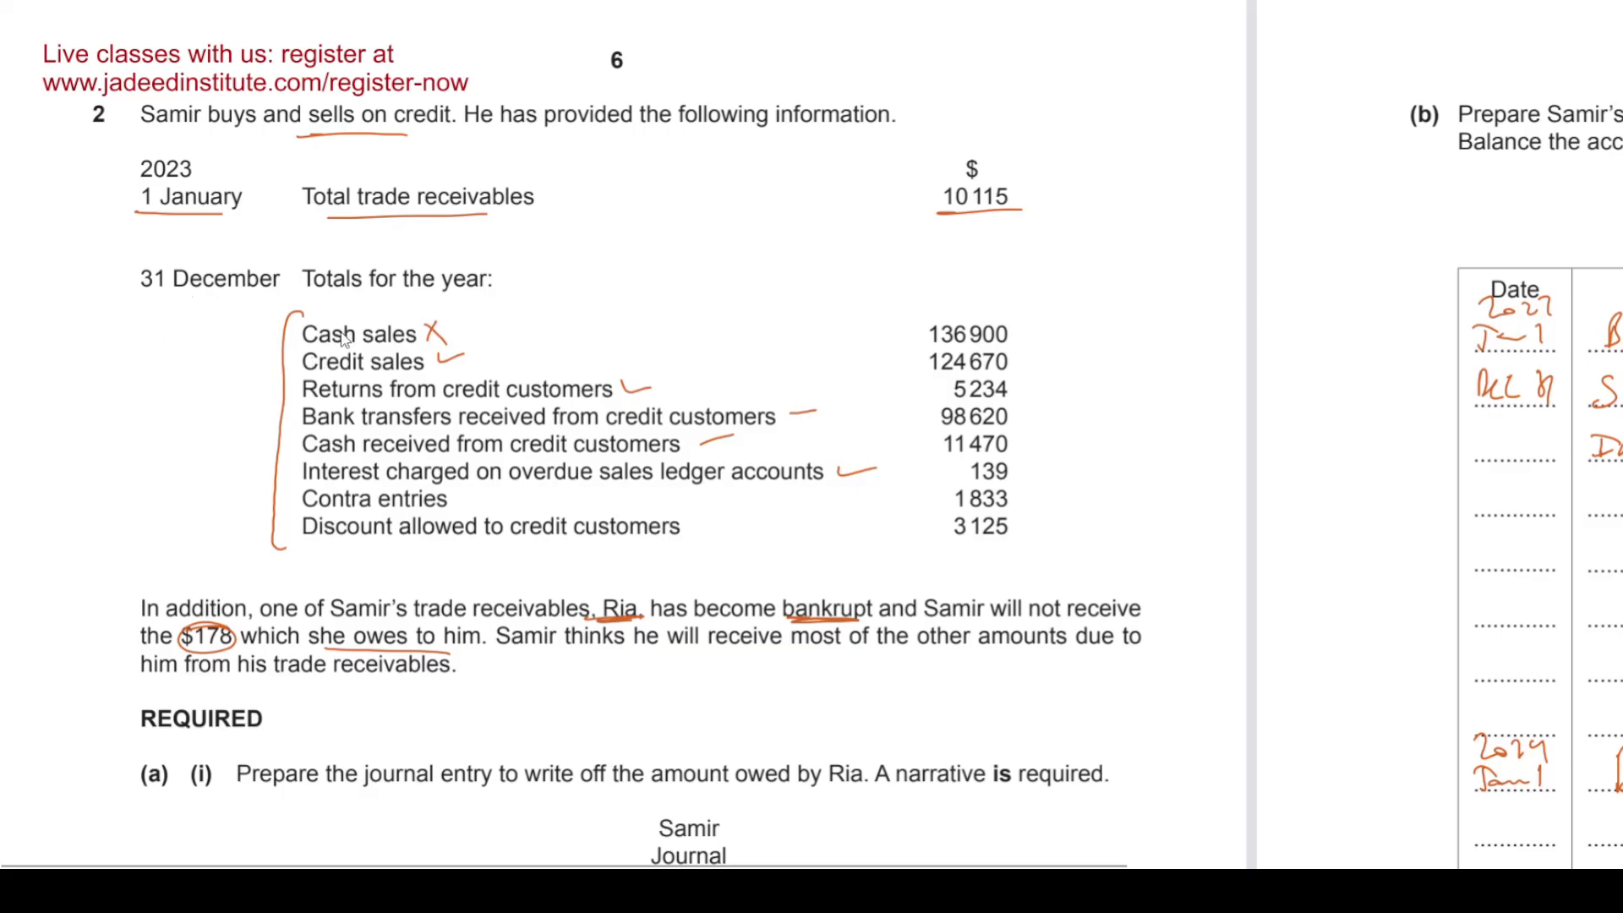
{"action": "mouse_move", "coordinate": [349, 456]}
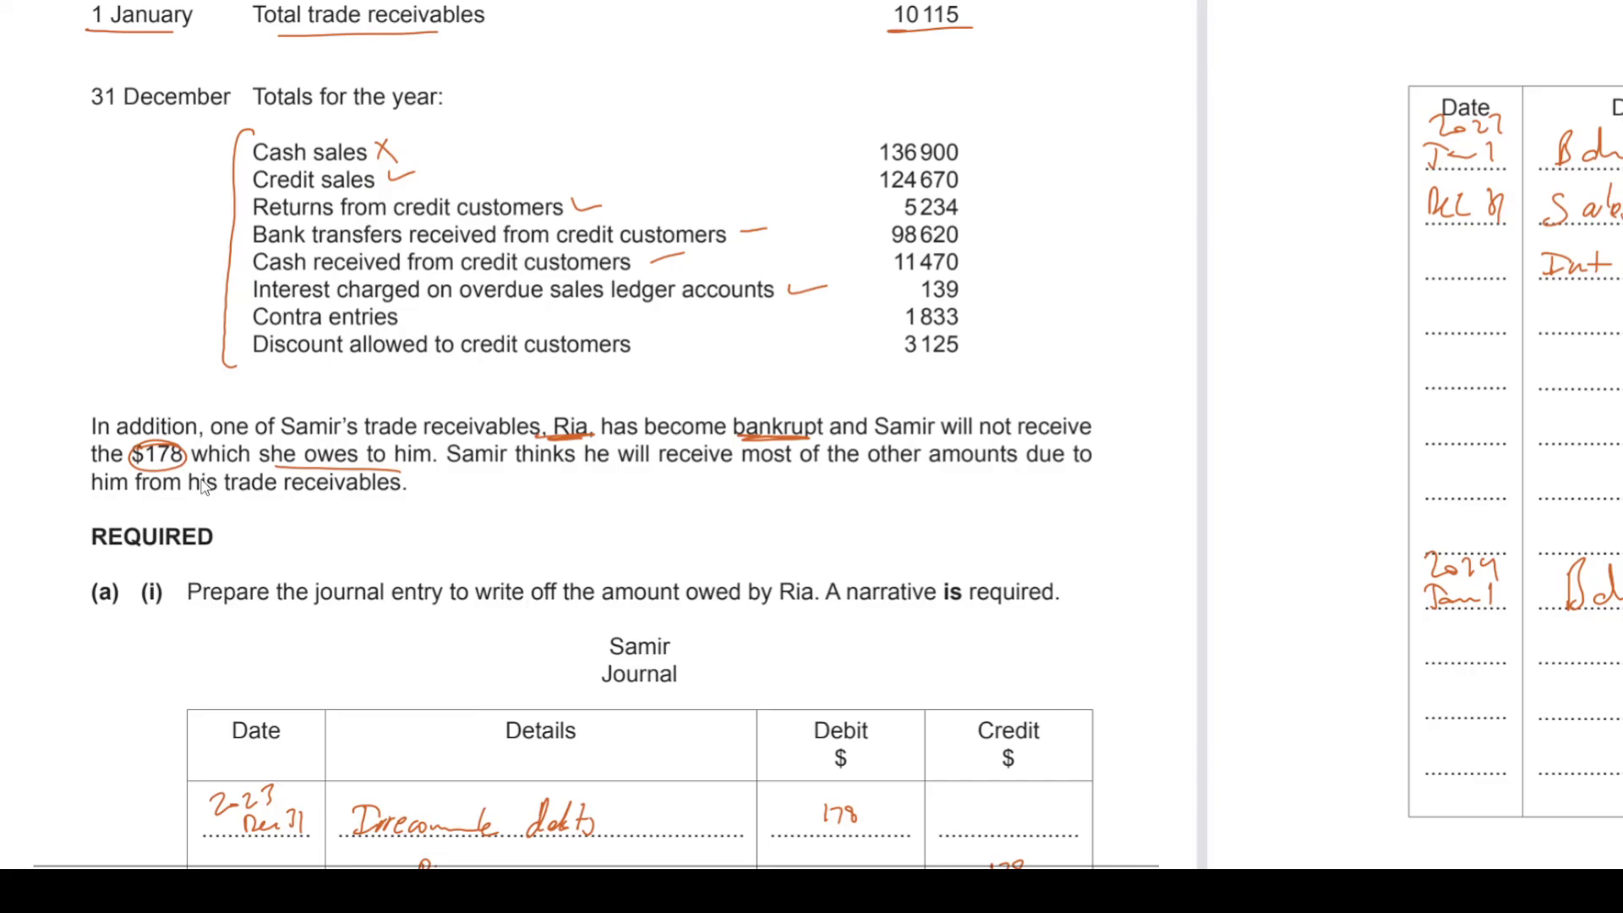
{"action": "mouse_move", "coordinate": [509, 490]}
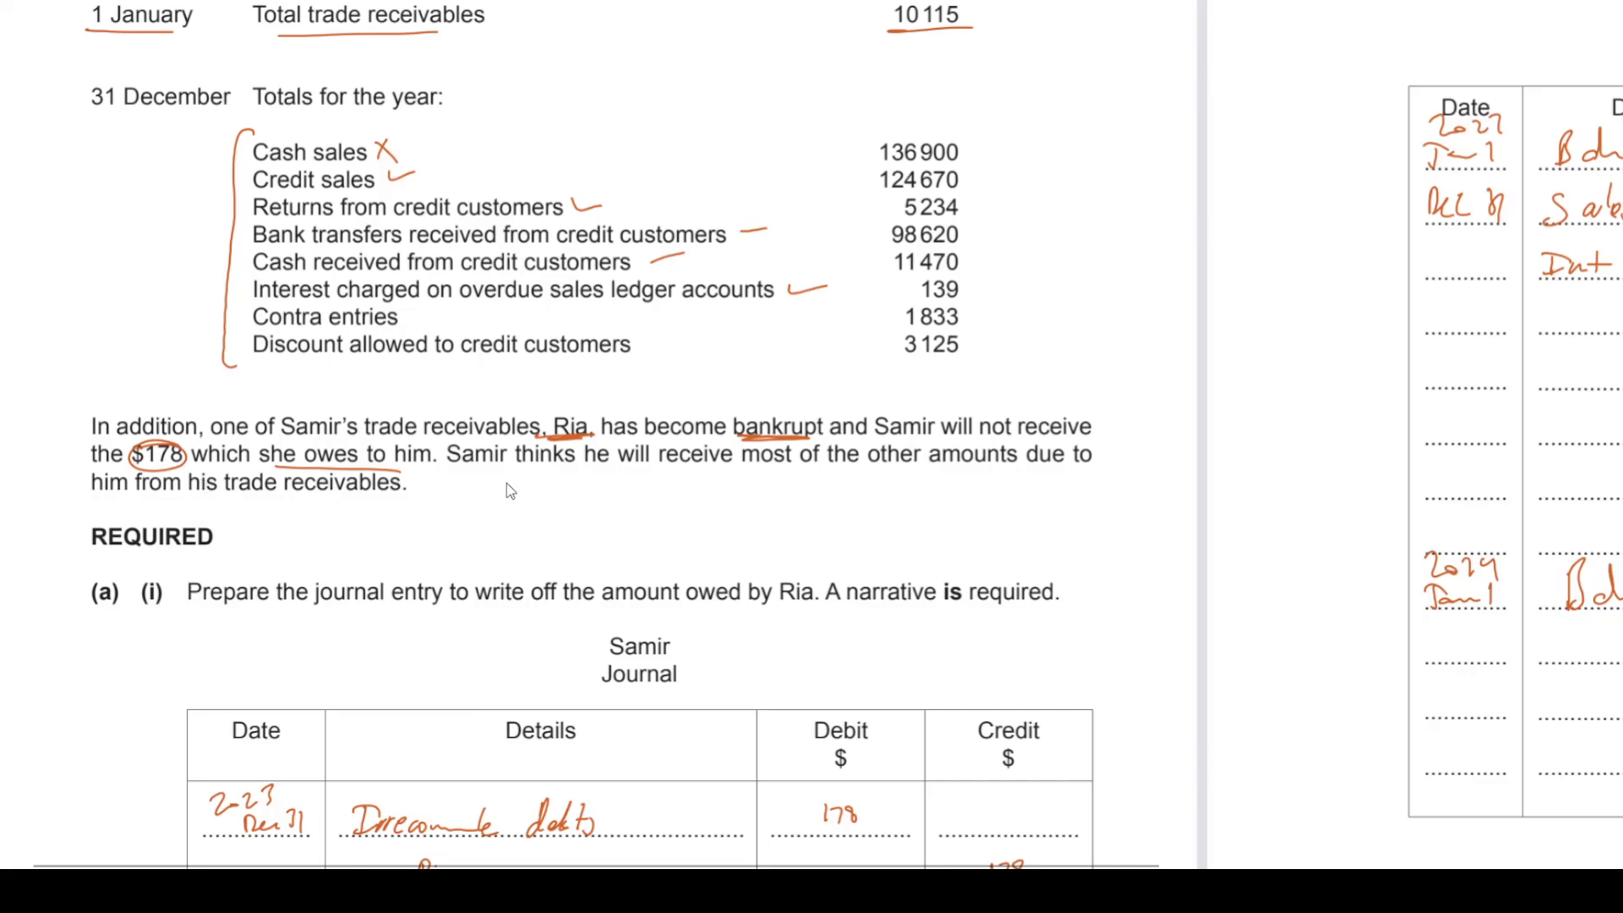
{"action": "scroll", "scroll_direction": "down", "scroll_amount": 3}
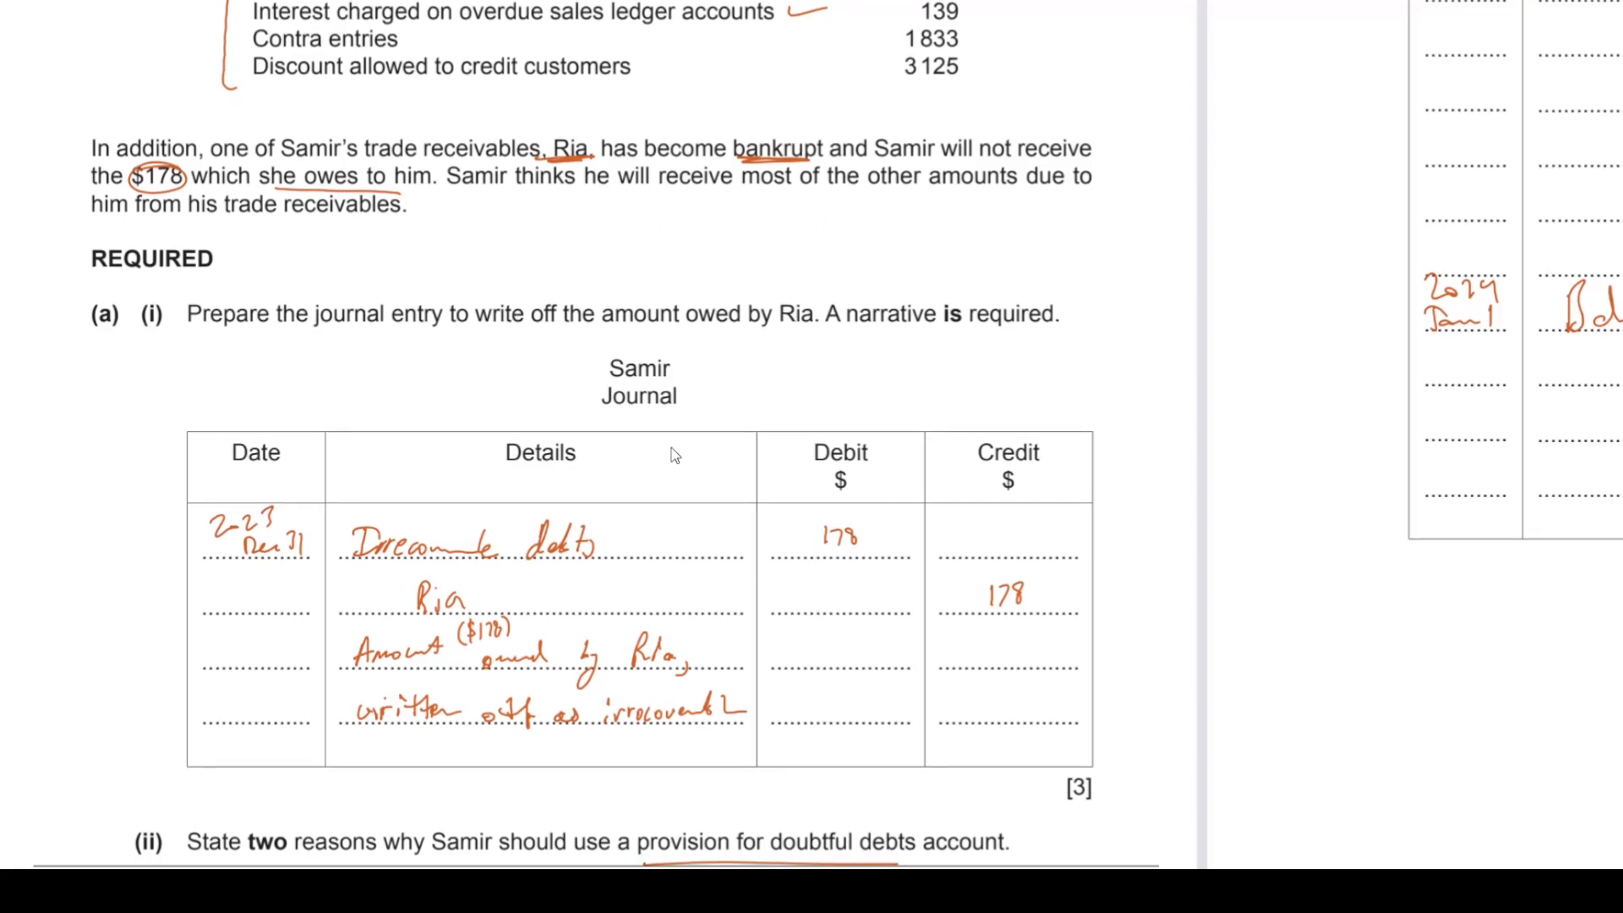
{"action": "mouse_move", "coordinate": [468, 637]}
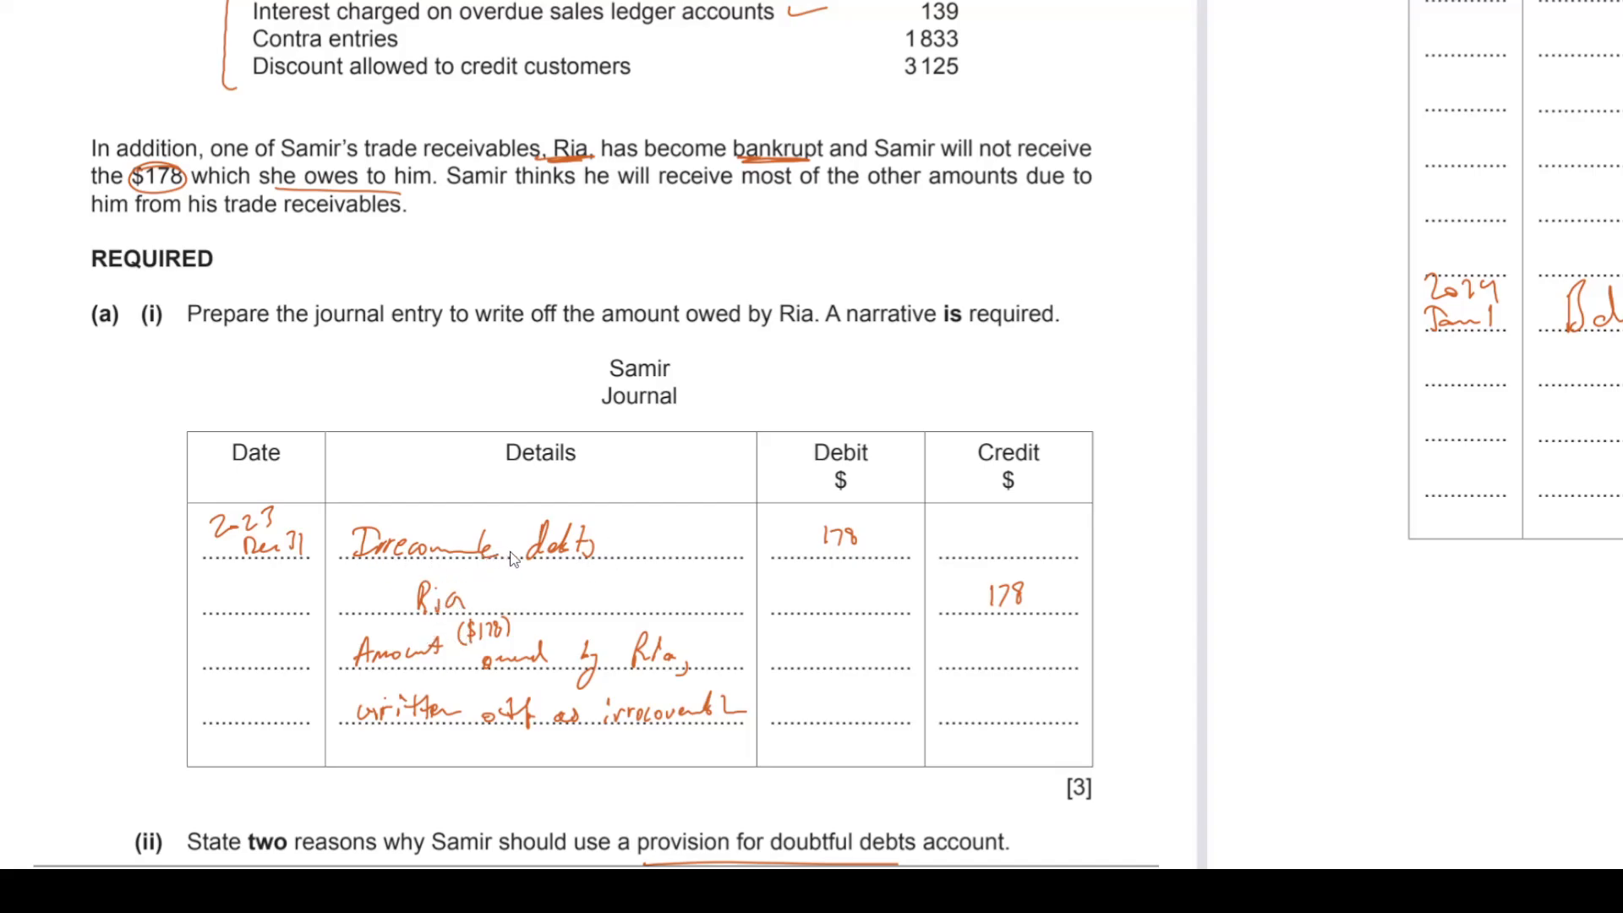
{"action": "mouse_move", "coordinate": [463, 573]}
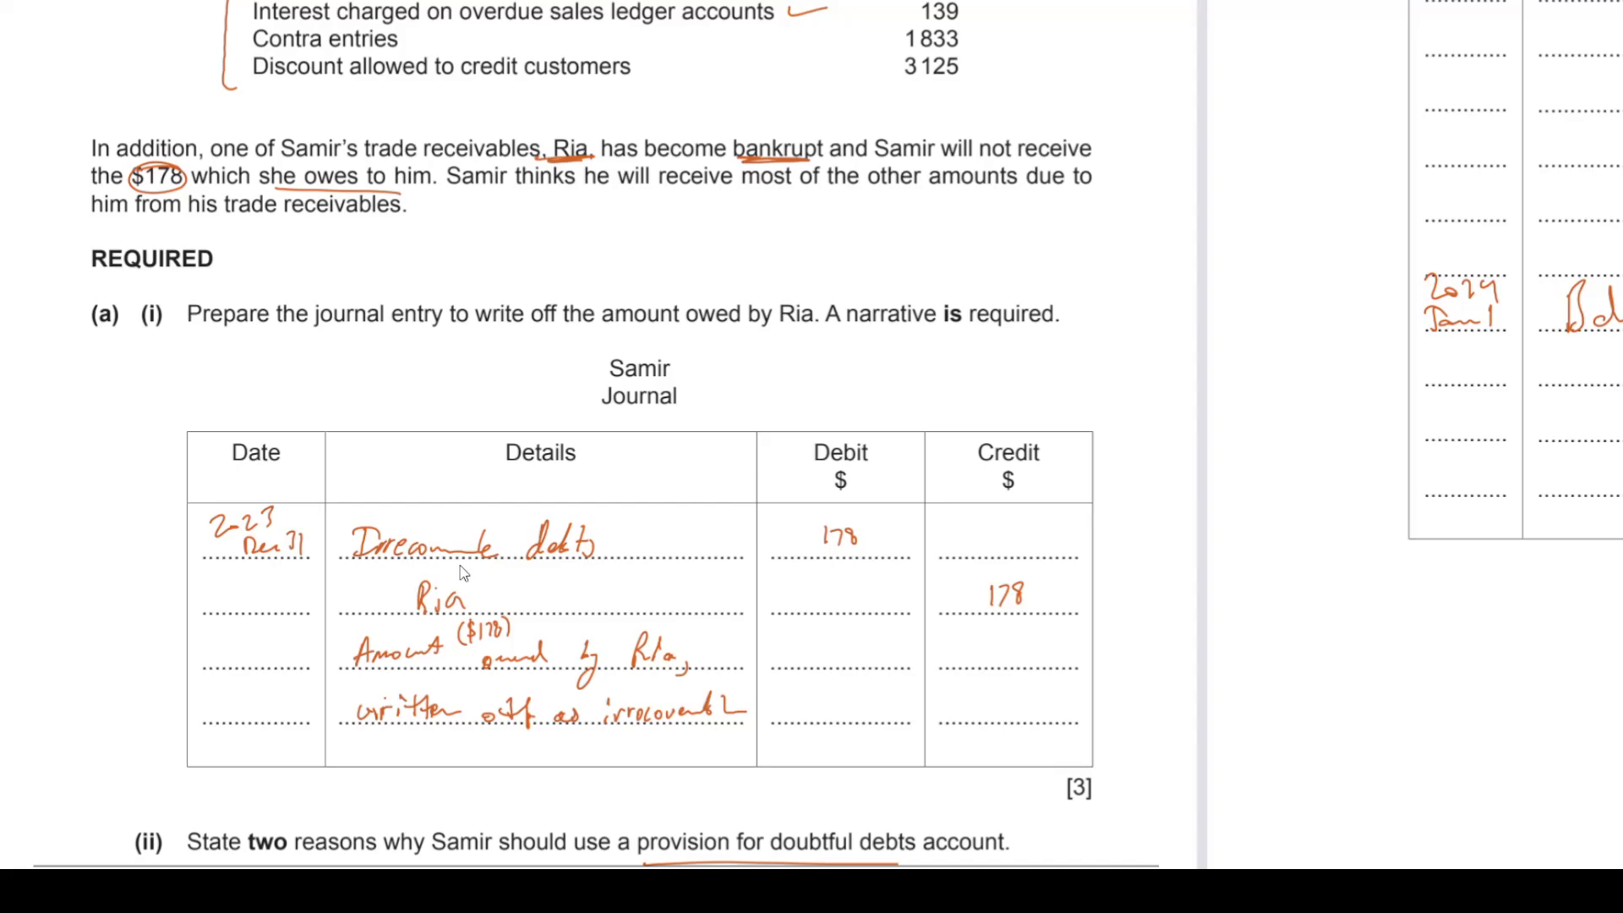
{"action": "mouse_move", "coordinate": [485, 578]}
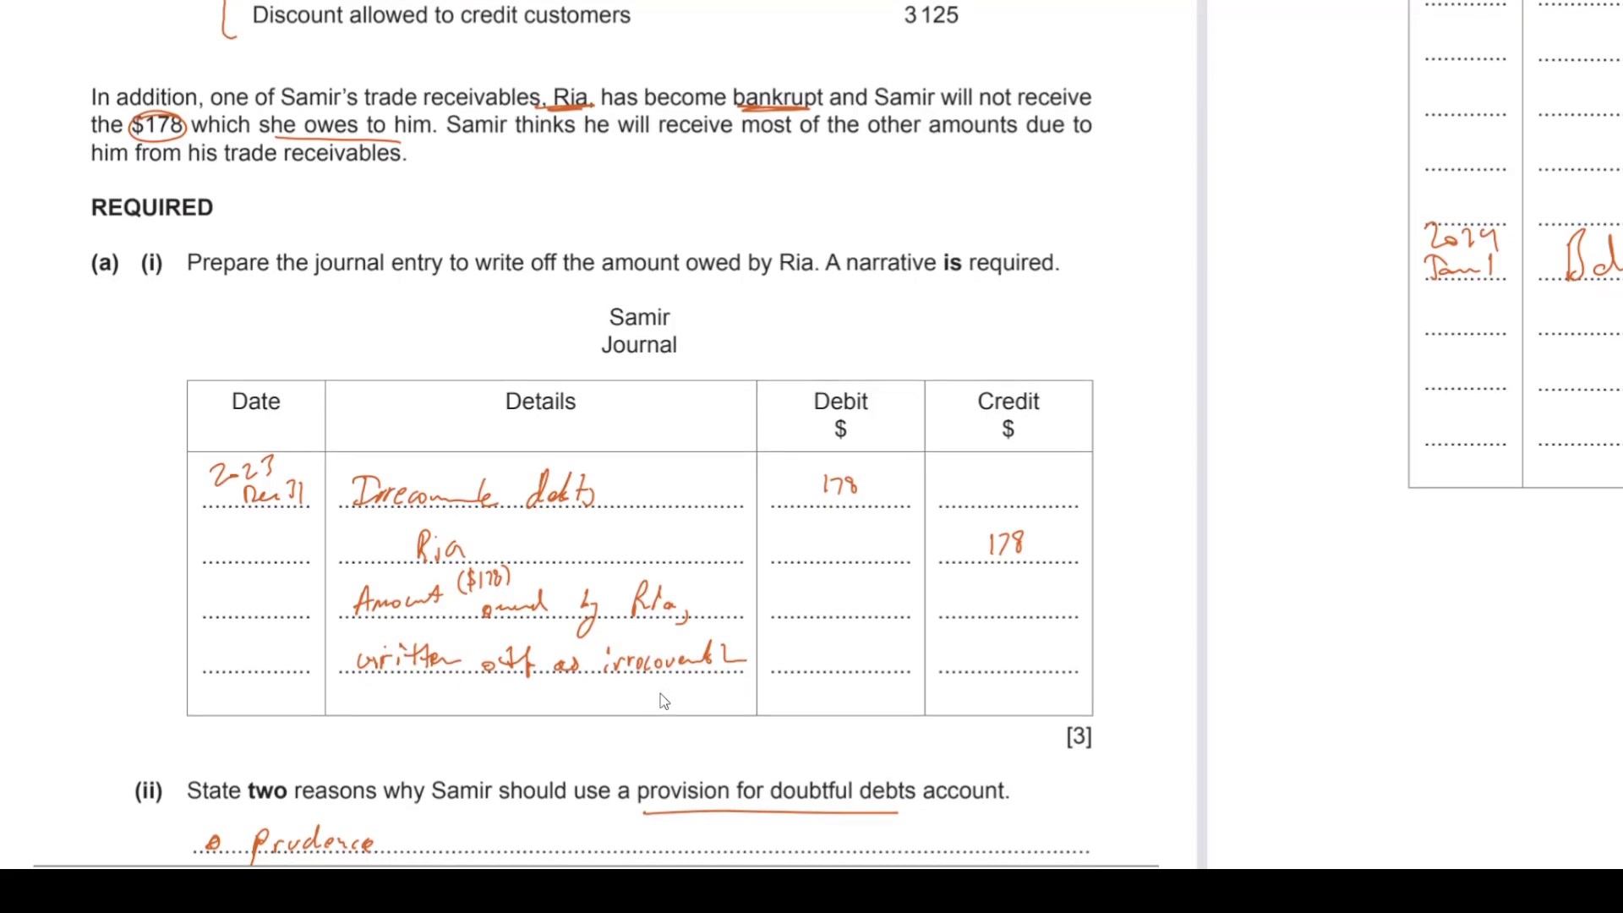
{"action": "scroll", "scroll_direction": "down", "scroll_amount": 3}
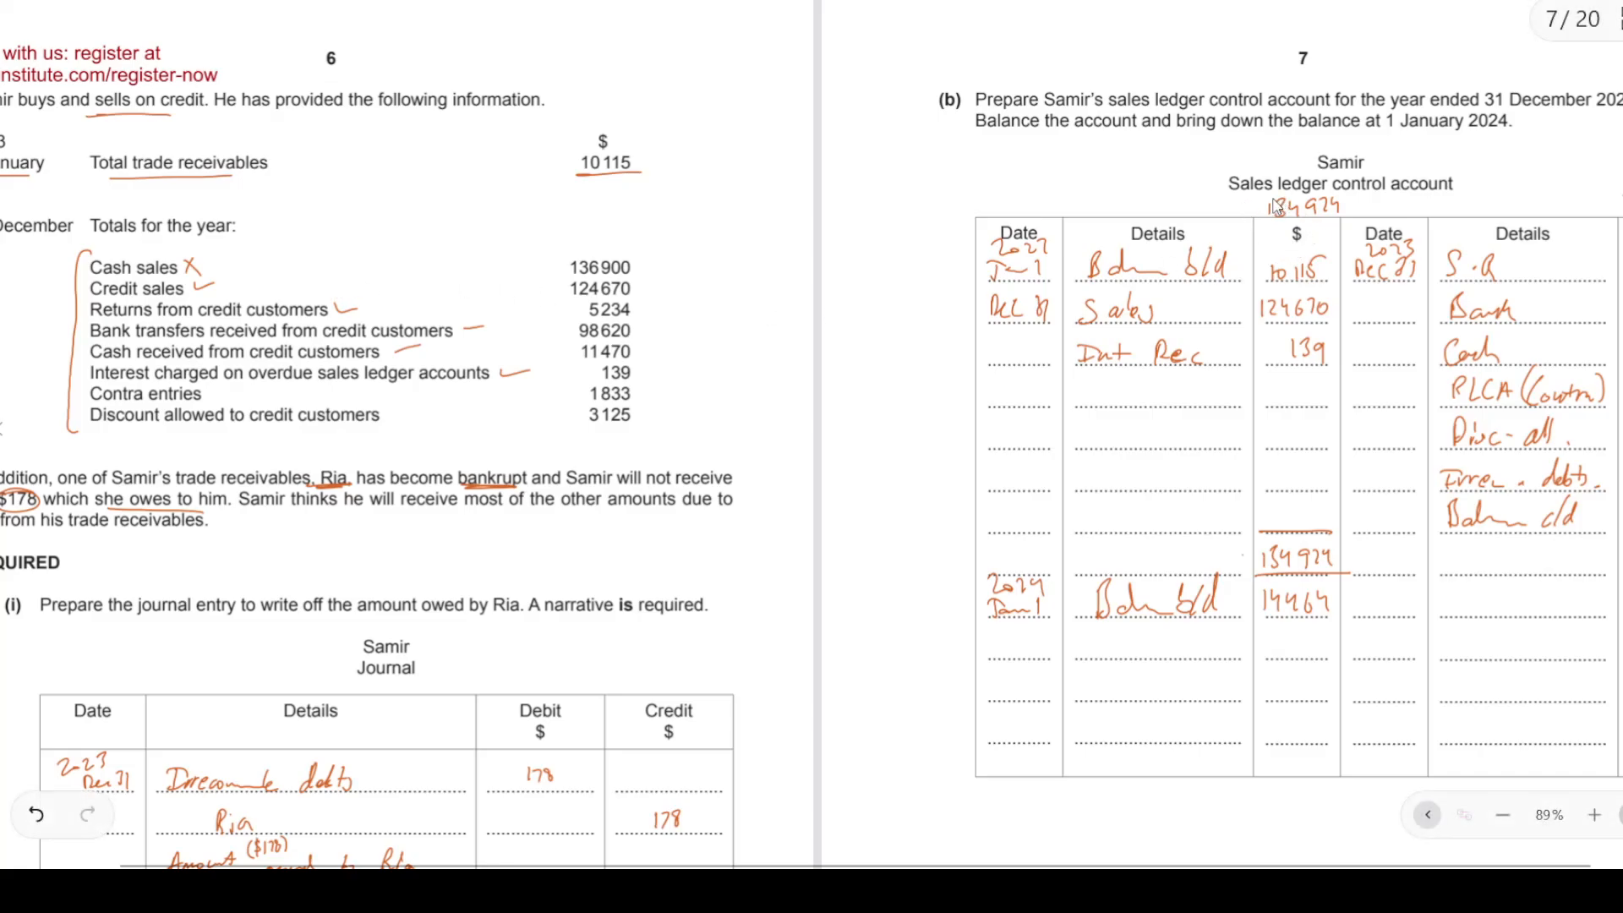
{"action": "mouse_move", "coordinate": [1364, 206]}
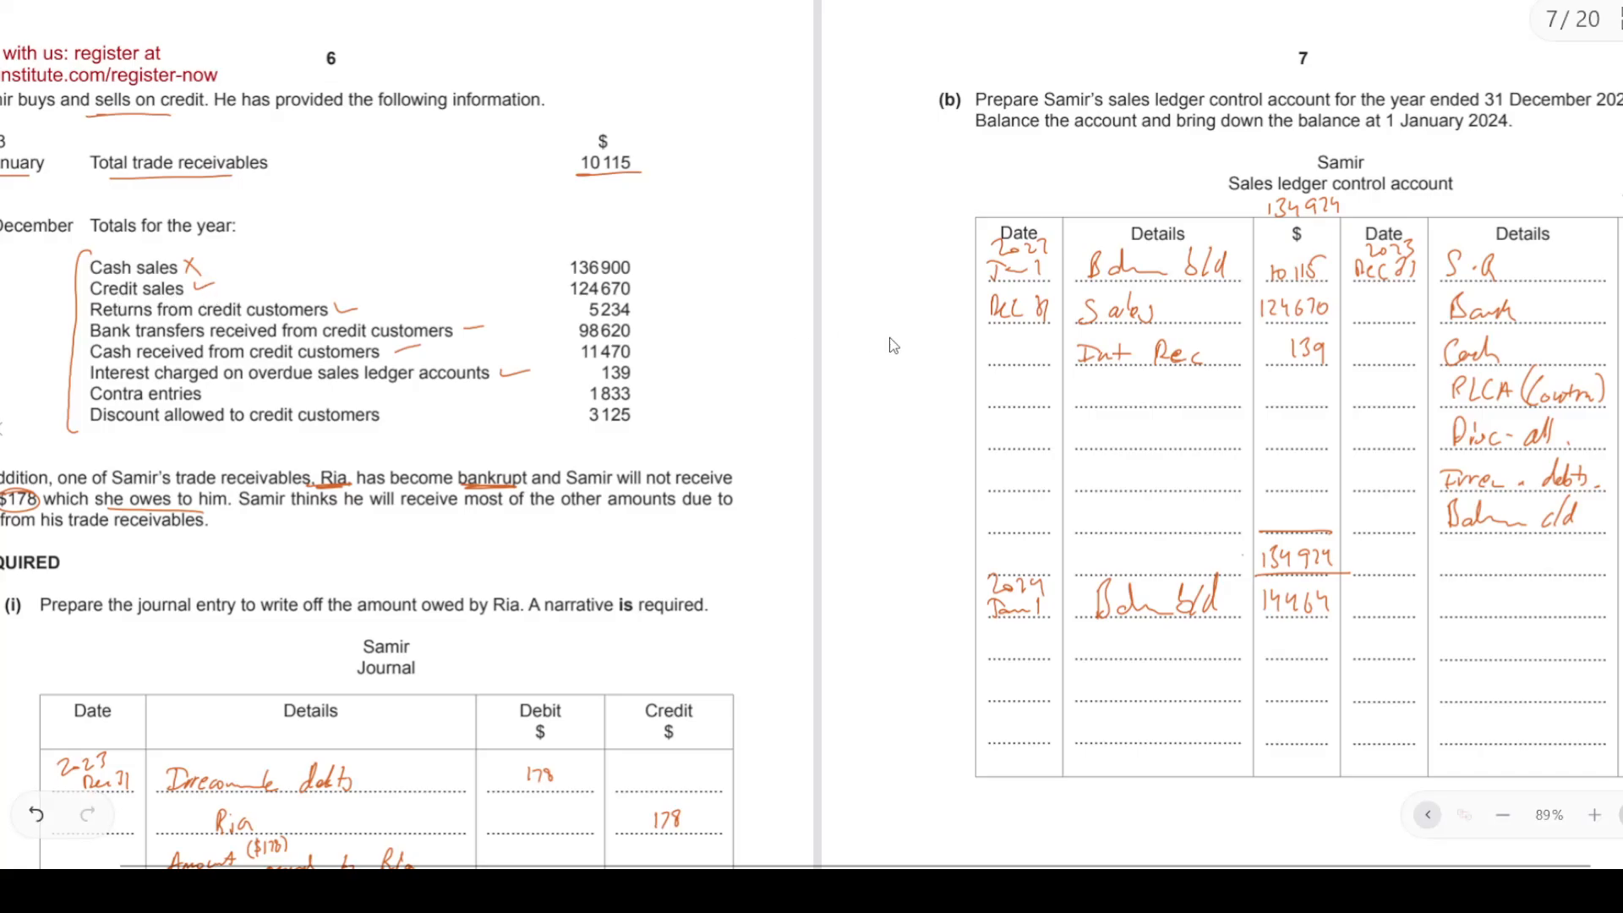
{"action": "mouse_move", "coordinate": [1242, 291]}
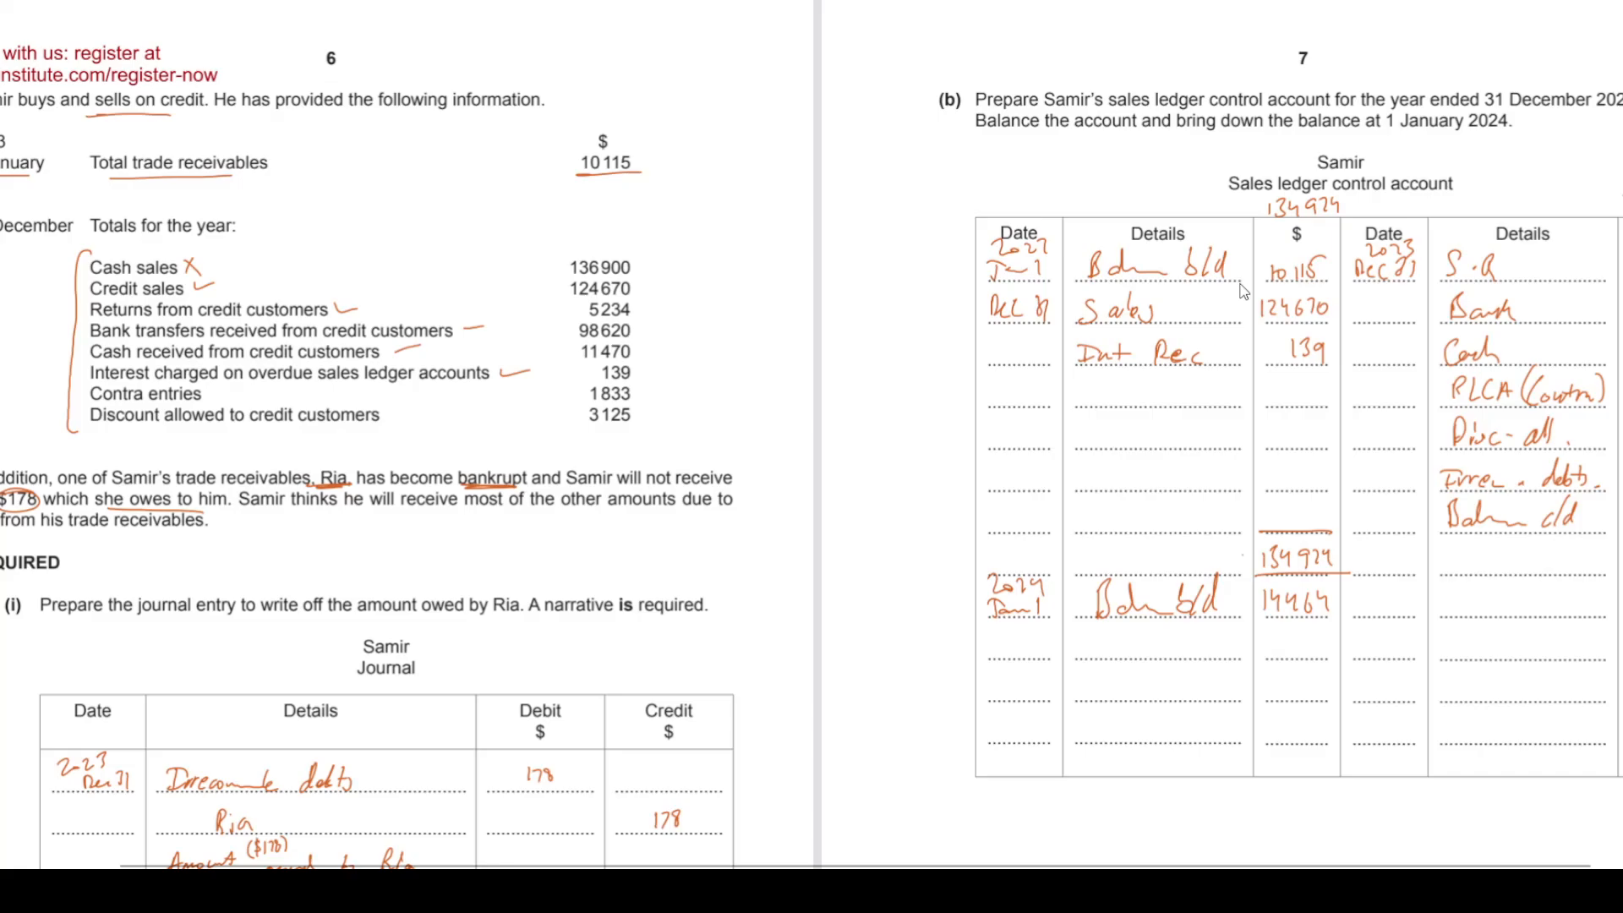
{"action": "mouse_move", "coordinate": [578, 181]}
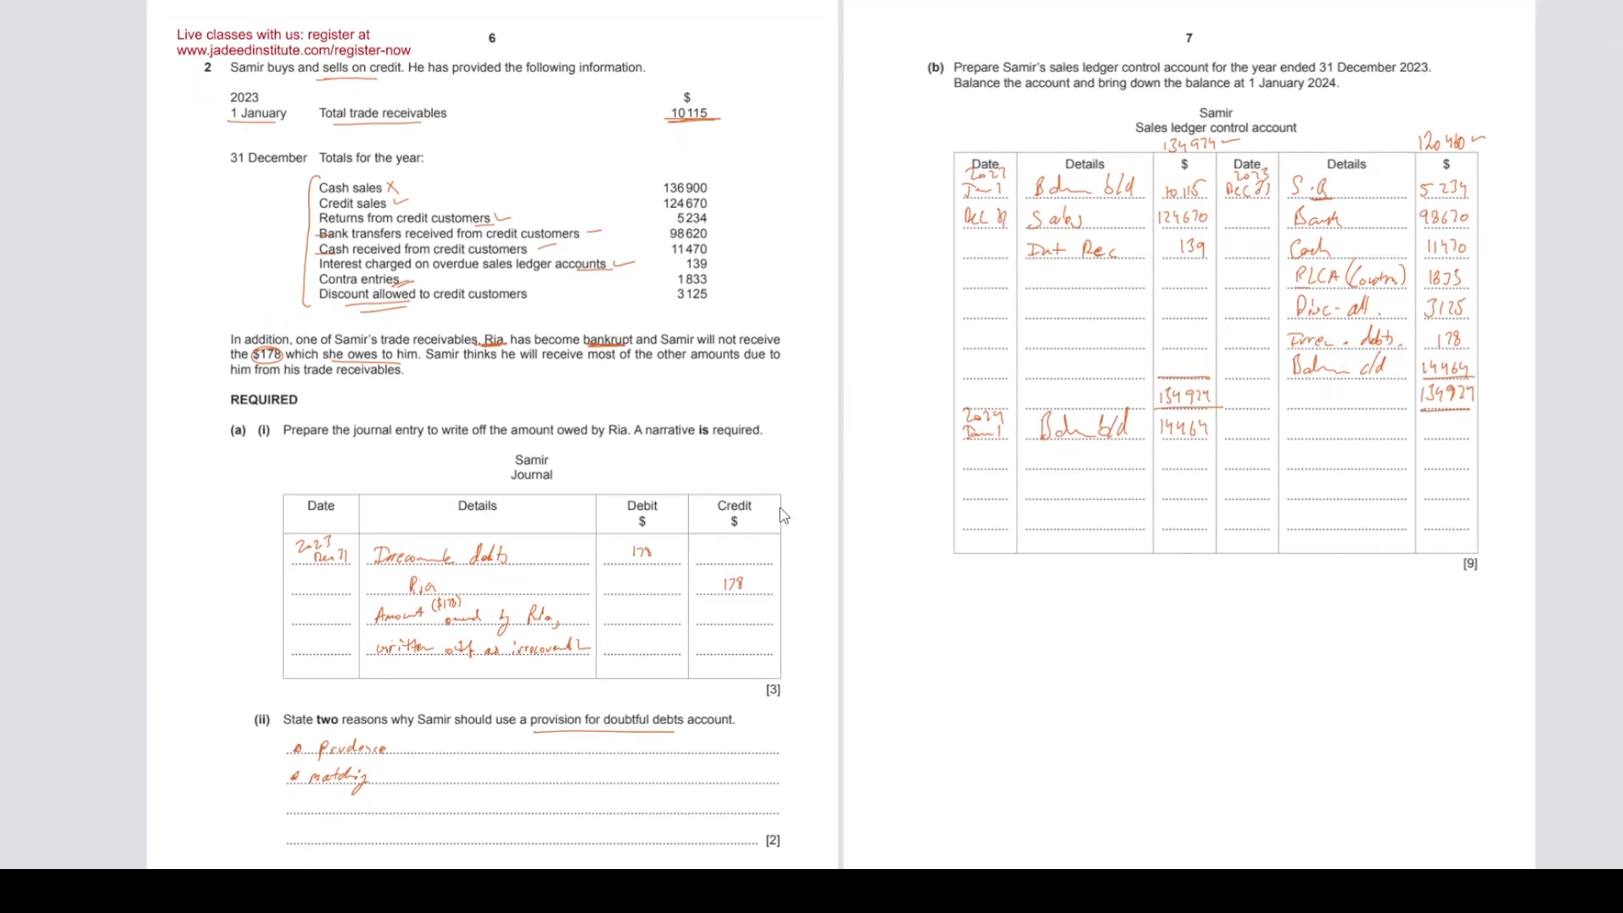
{"action": "scroll", "scroll_direction": "down", "scroll_amount": 3}
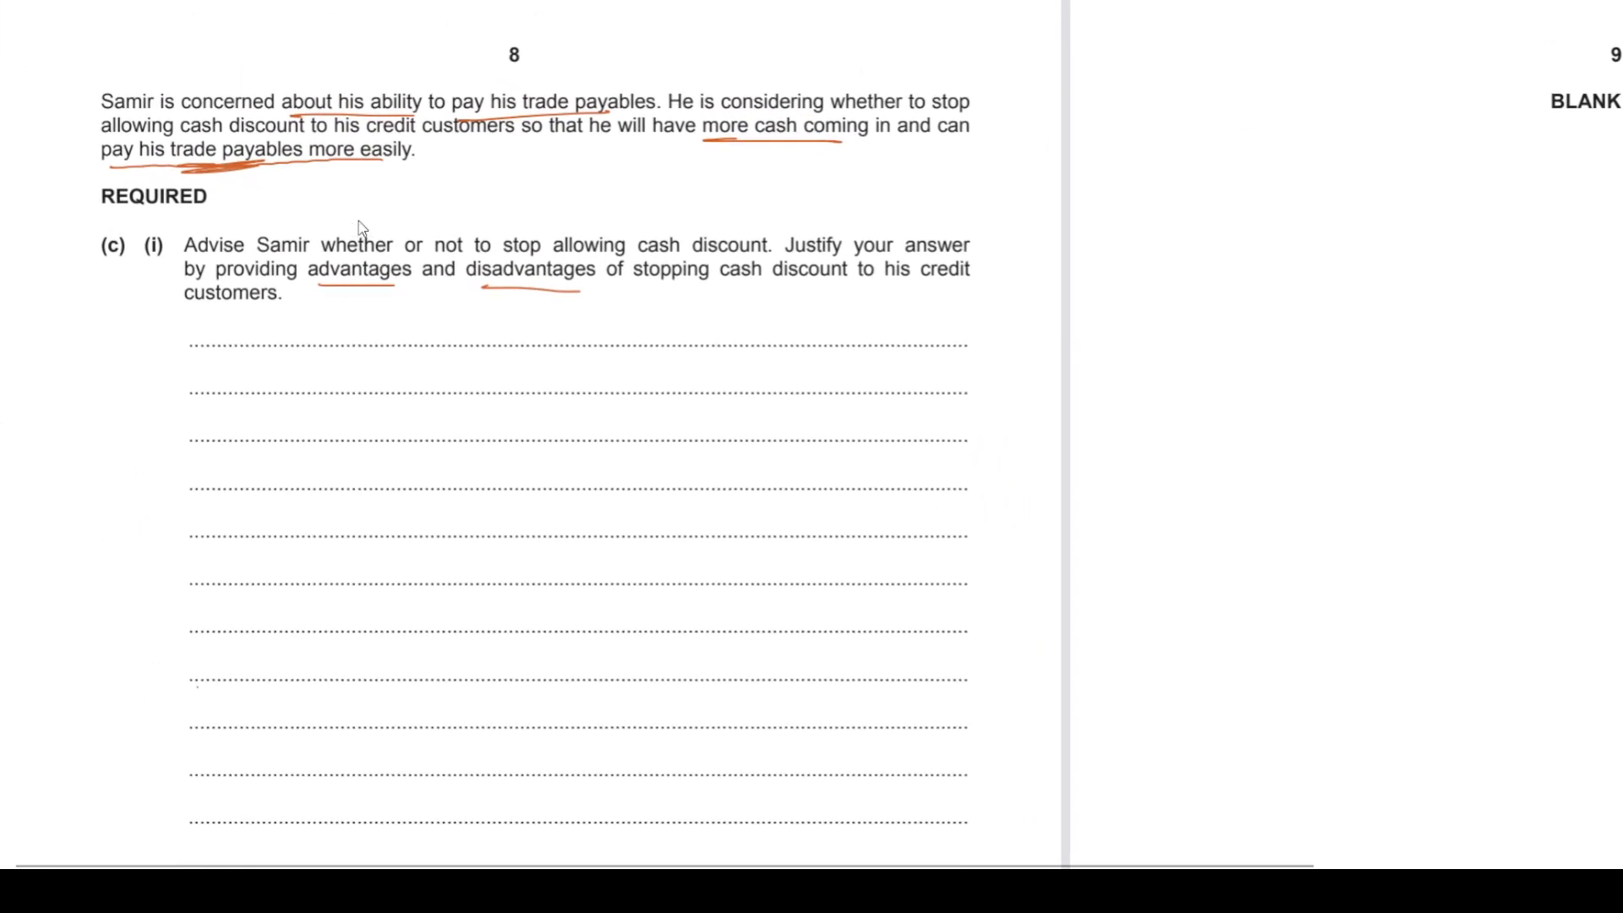
{"action": "mouse_move", "coordinate": [509, 111]}
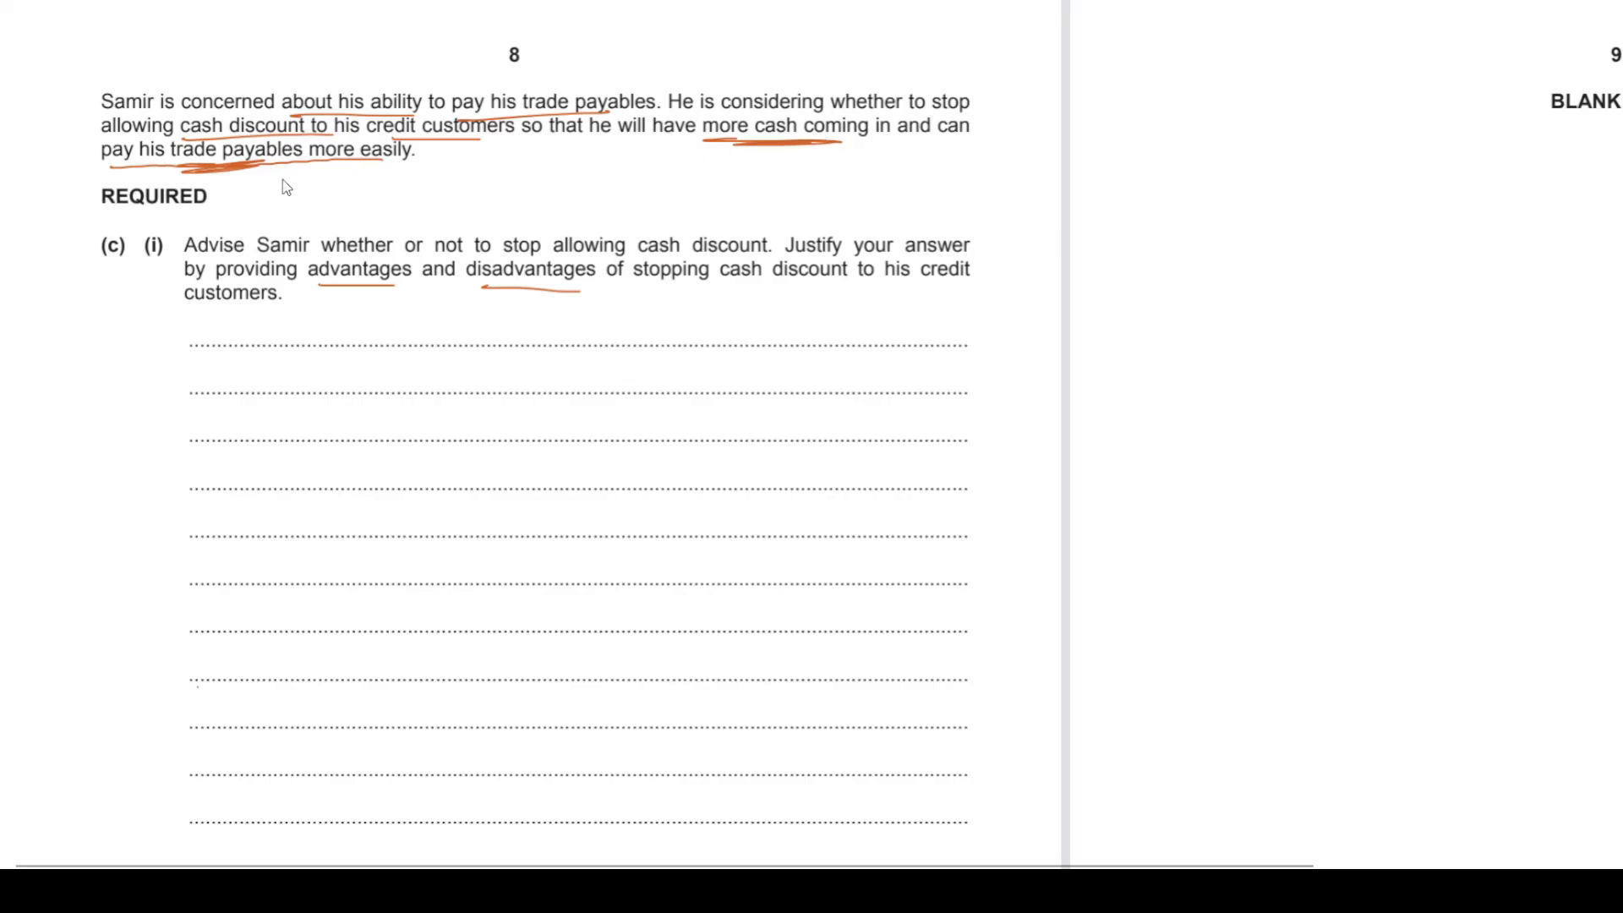
{"action": "mouse_move", "coordinate": [304, 182]}
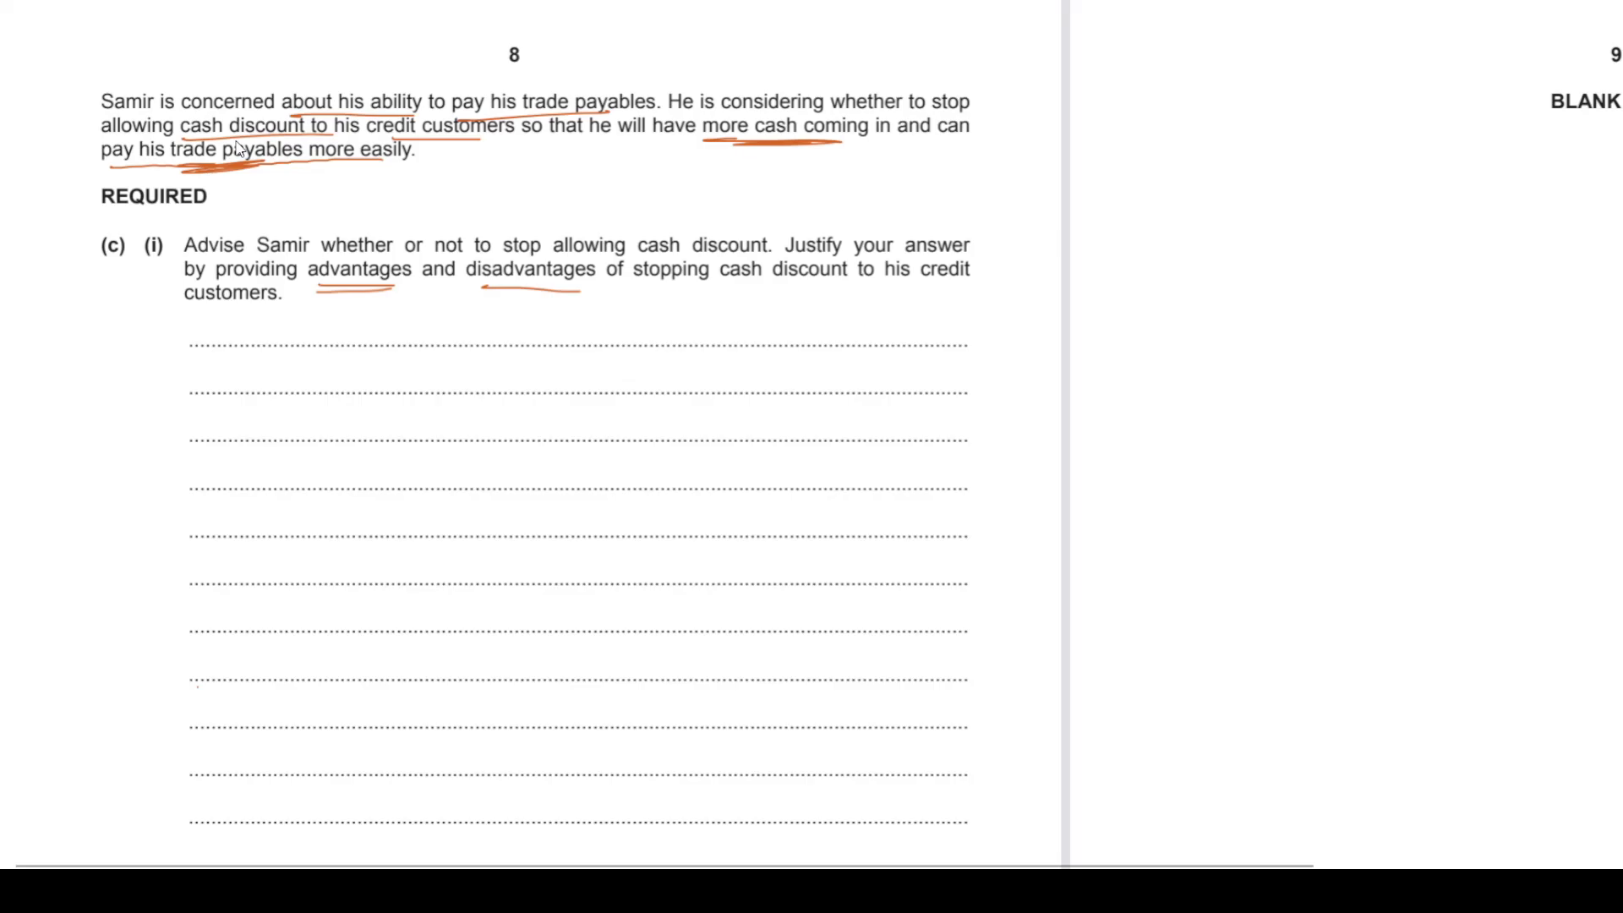
{"action": "mouse_move", "coordinate": [519, 244]}
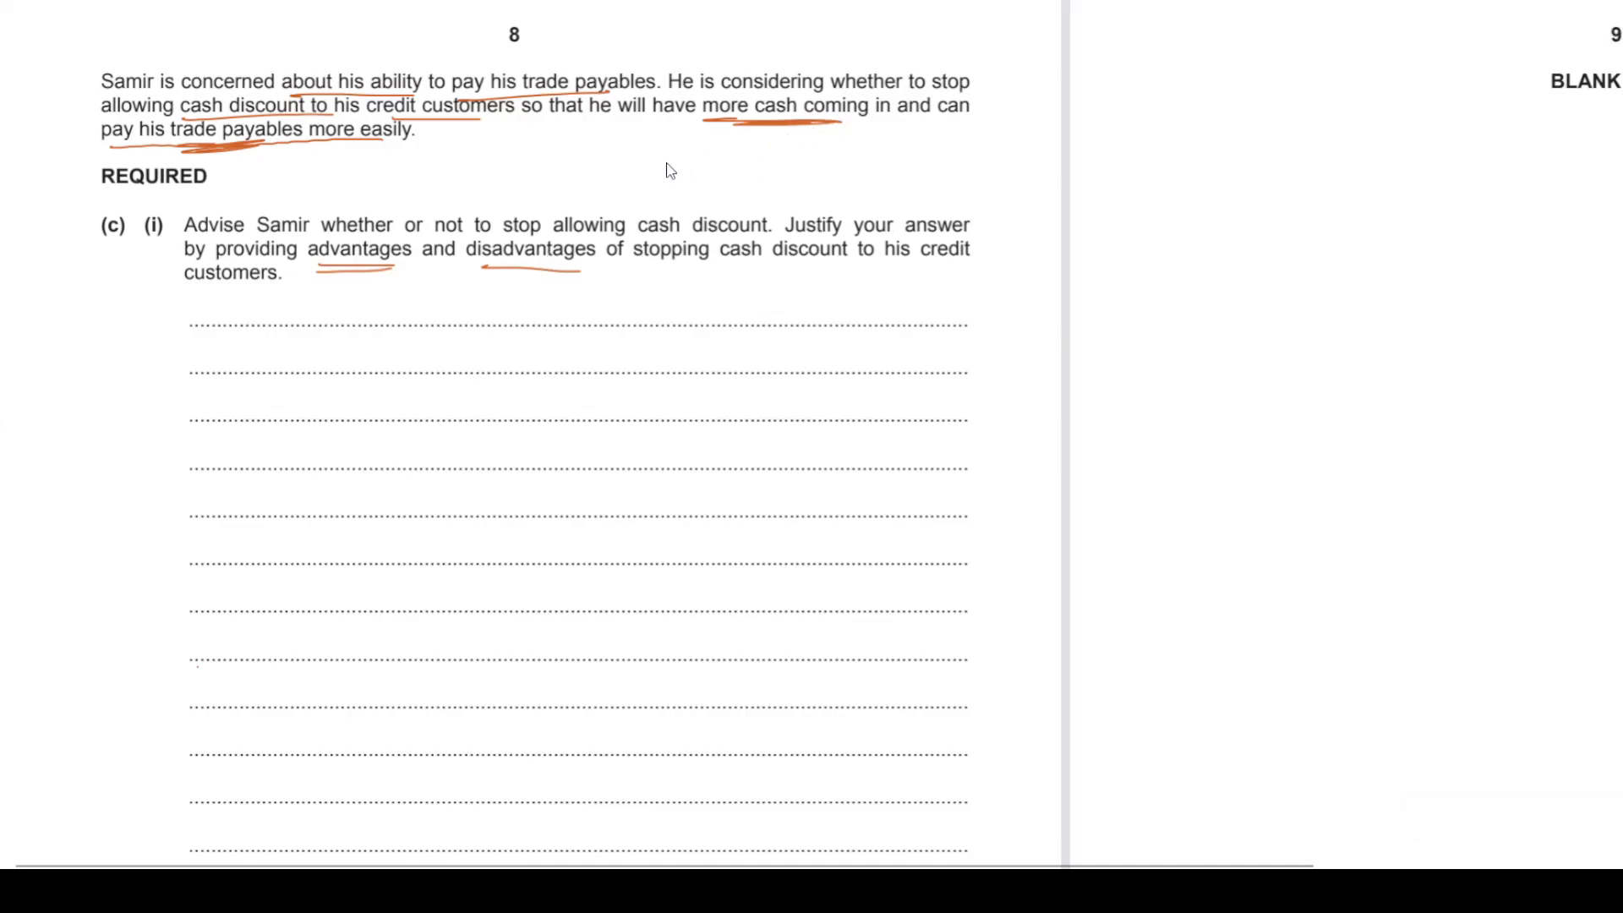
{"action": "mouse_move", "coordinate": [311, 142]}
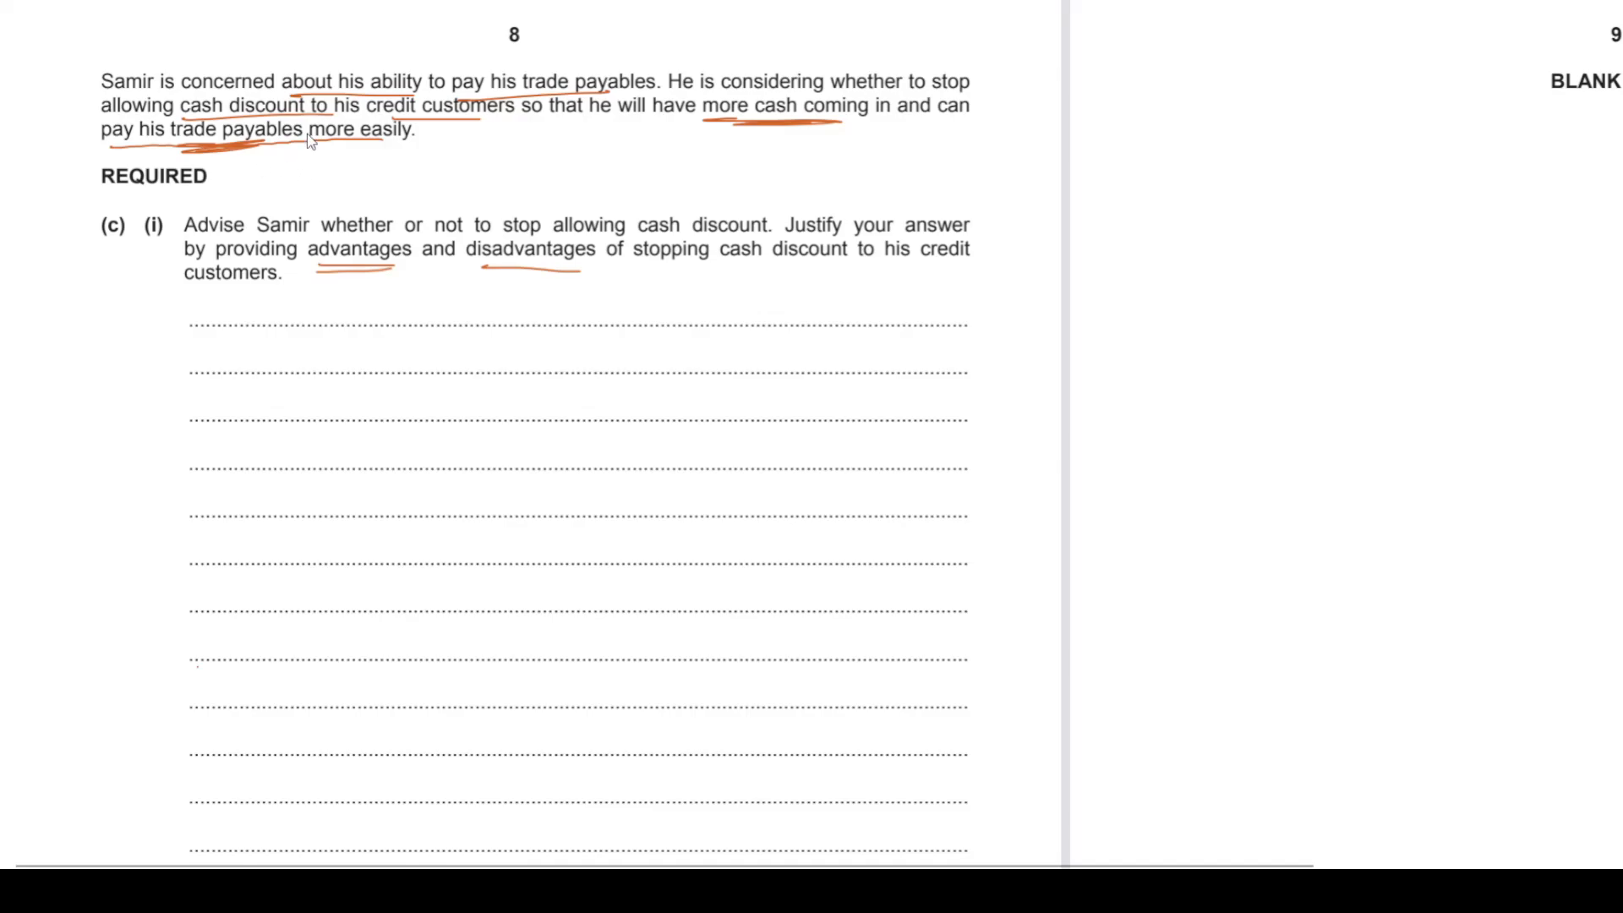
{"action": "mouse_move", "coordinate": [521, 302]}
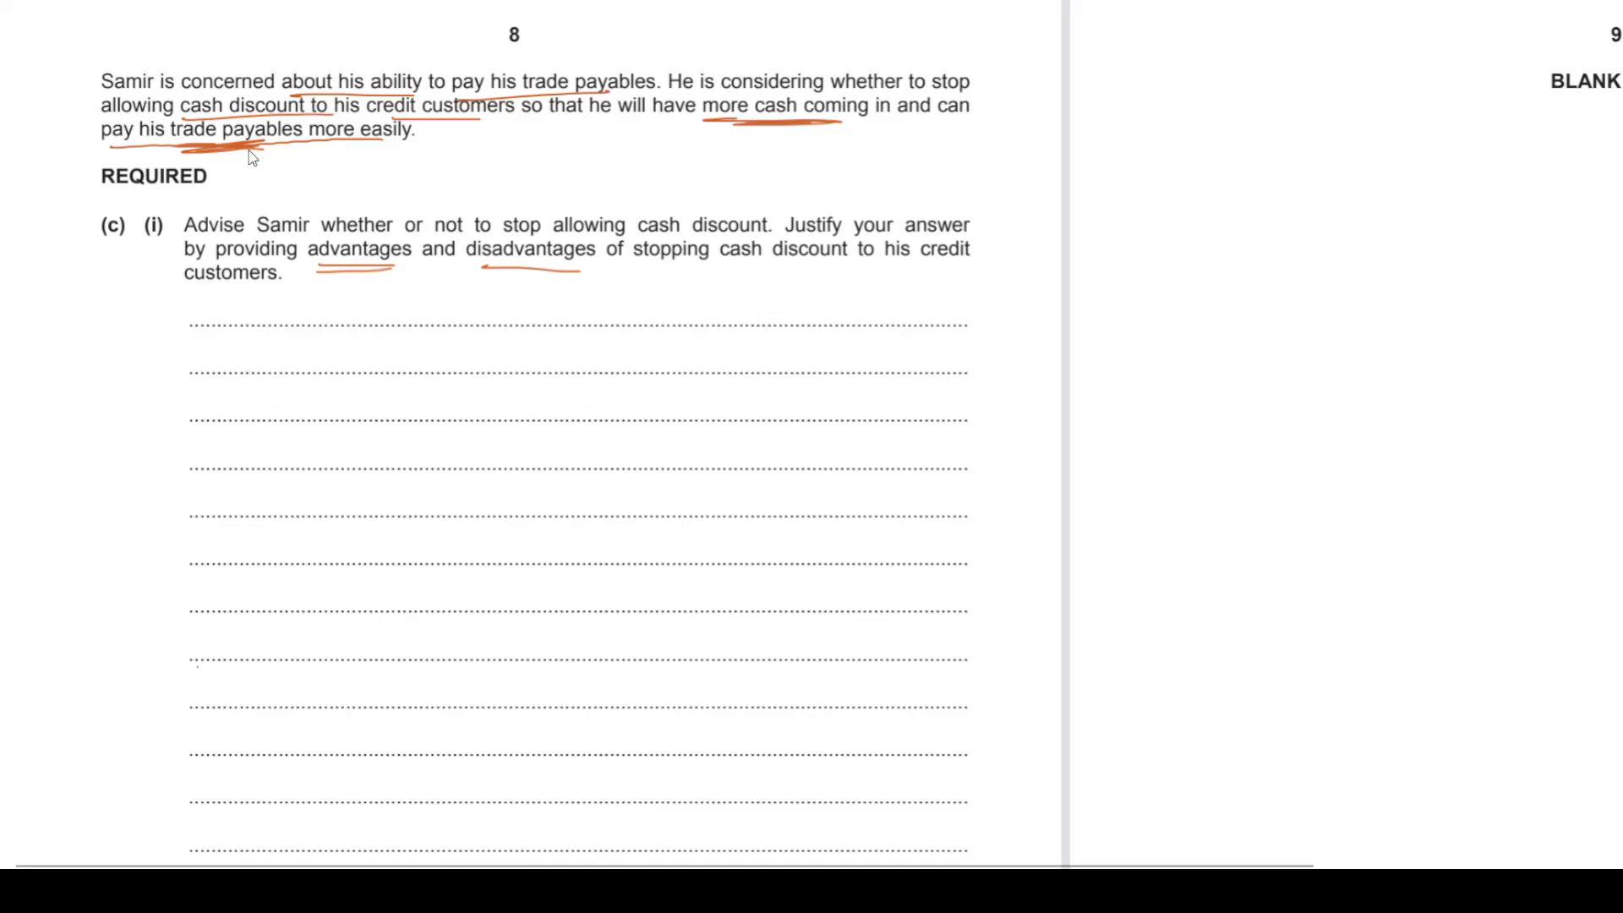
{"action": "mouse_move", "coordinate": [441, 127]}
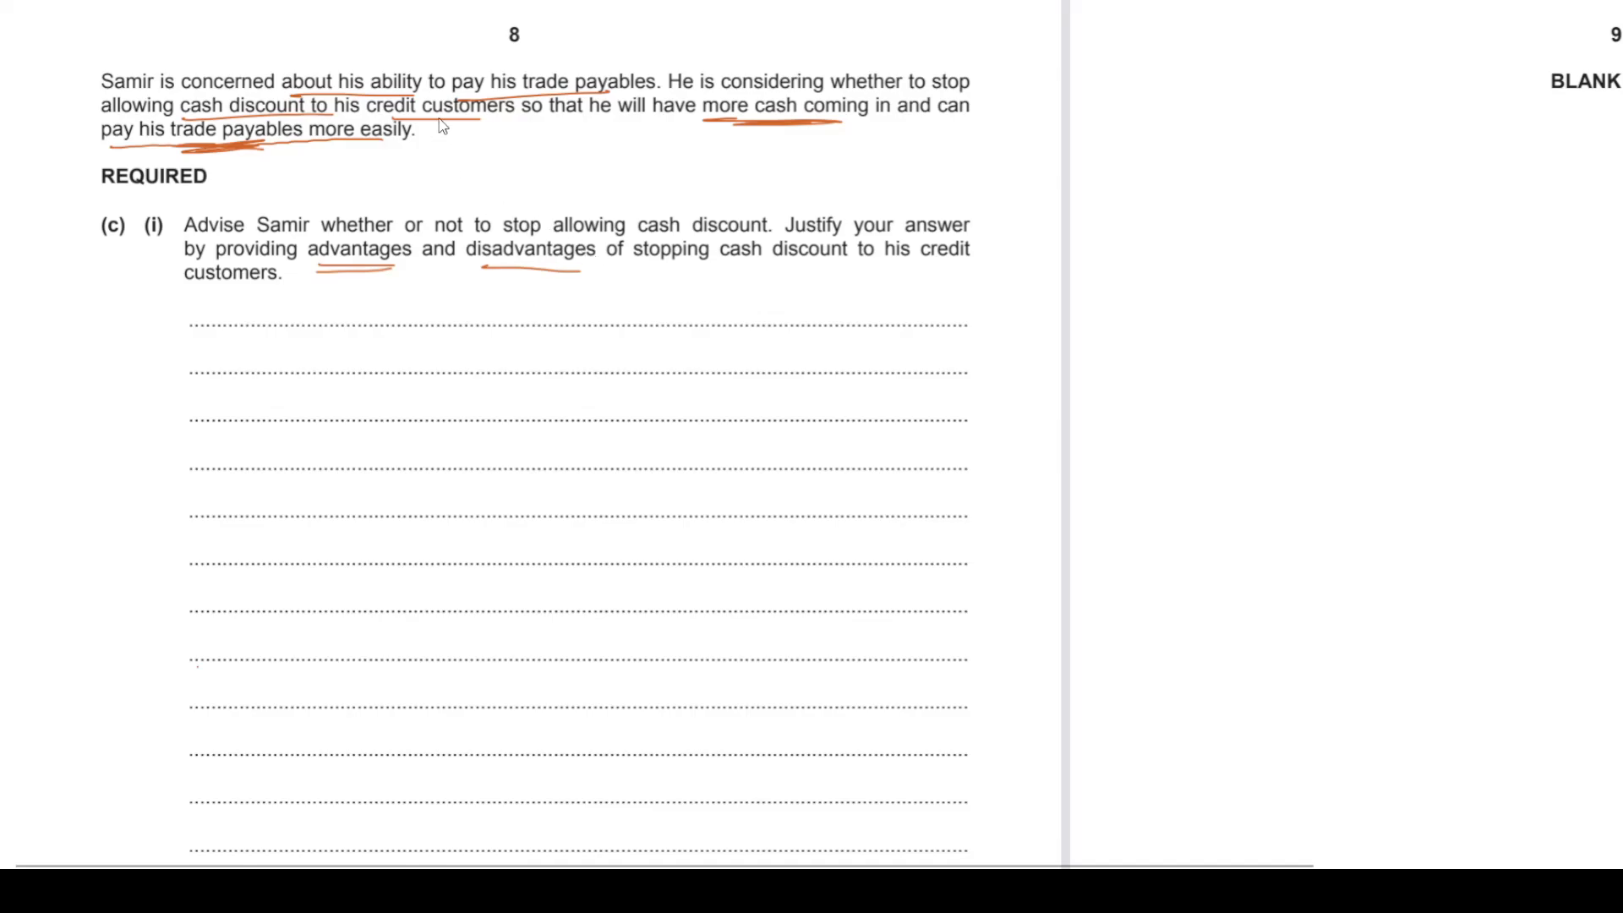
{"action": "mouse_move", "coordinate": [408, 121]}
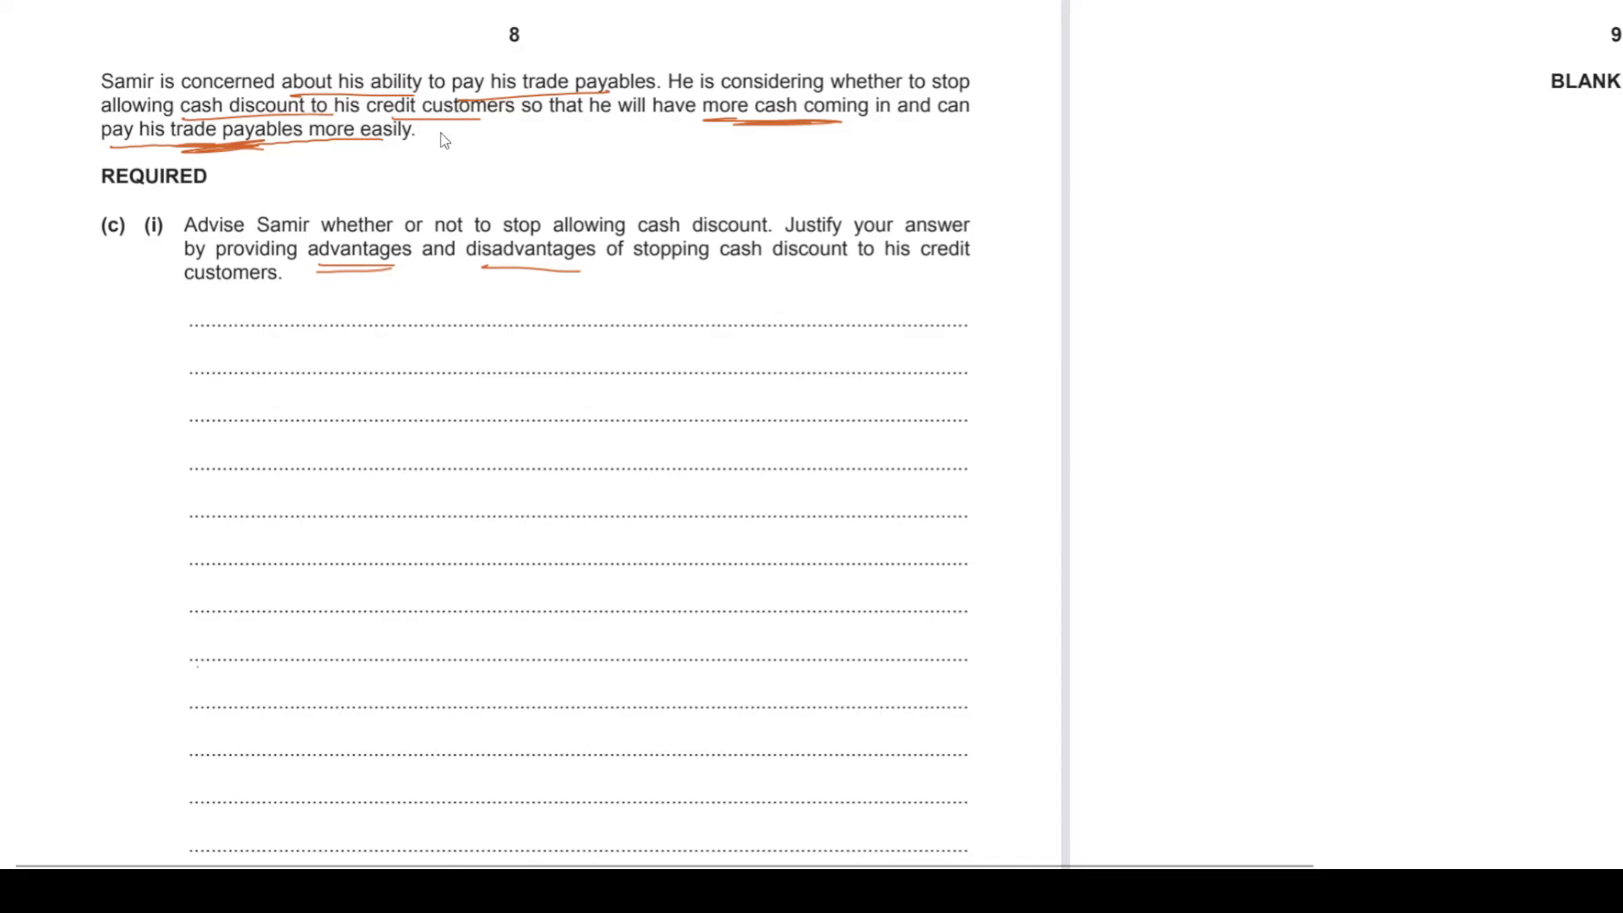
{"action": "mouse_move", "coordinate": [422, 207]}
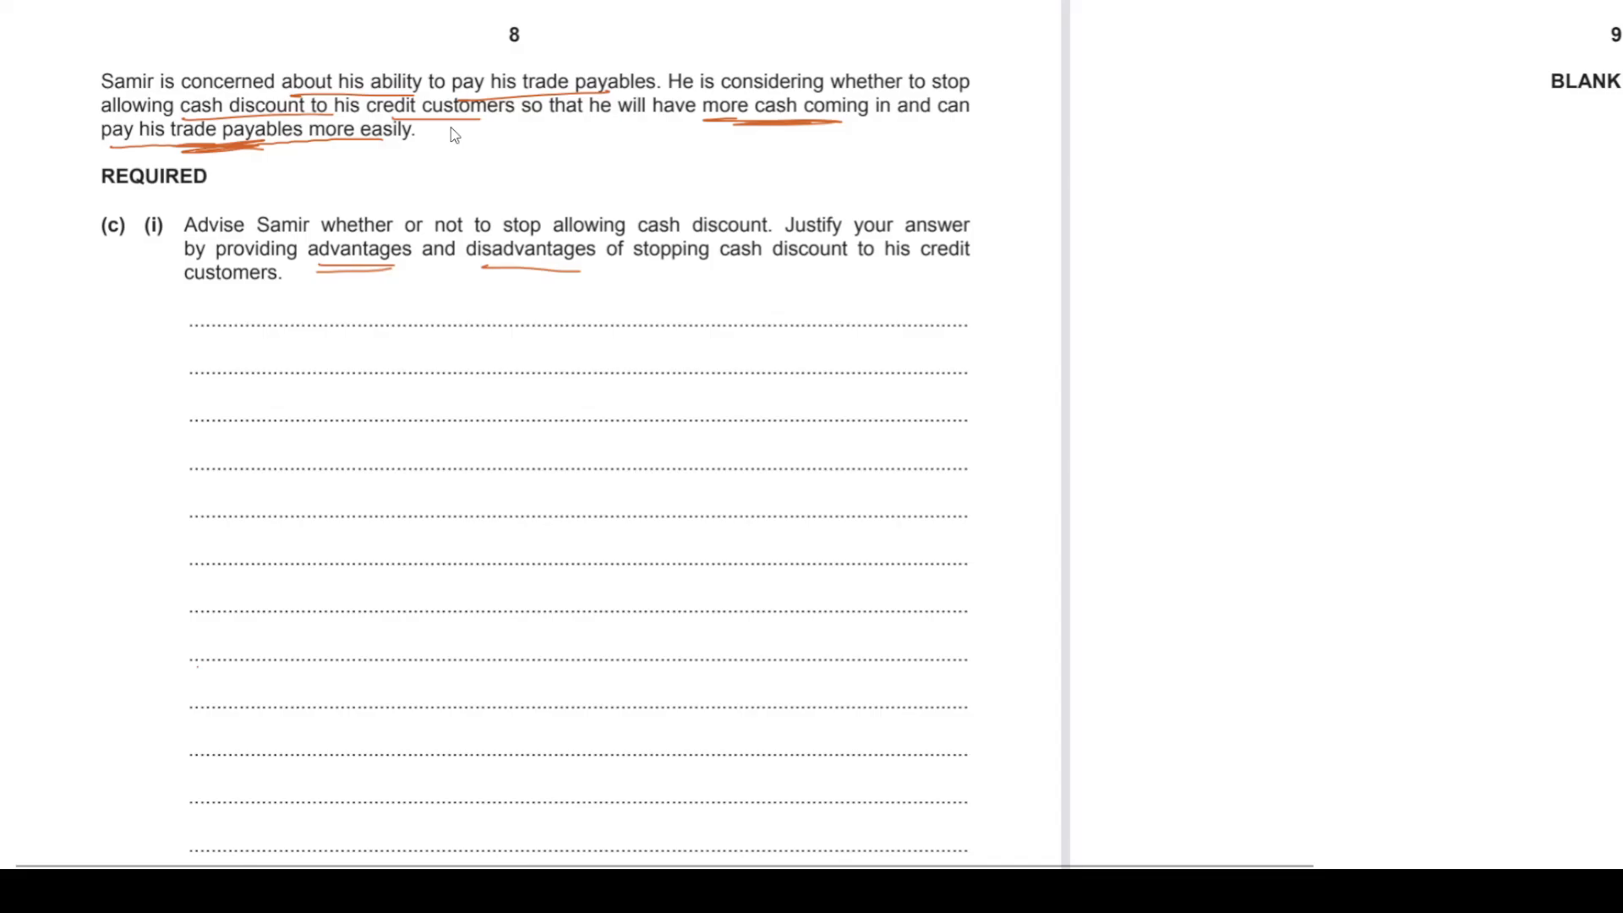
{"action": "mouse_move", "coordinate": [473, 196]}
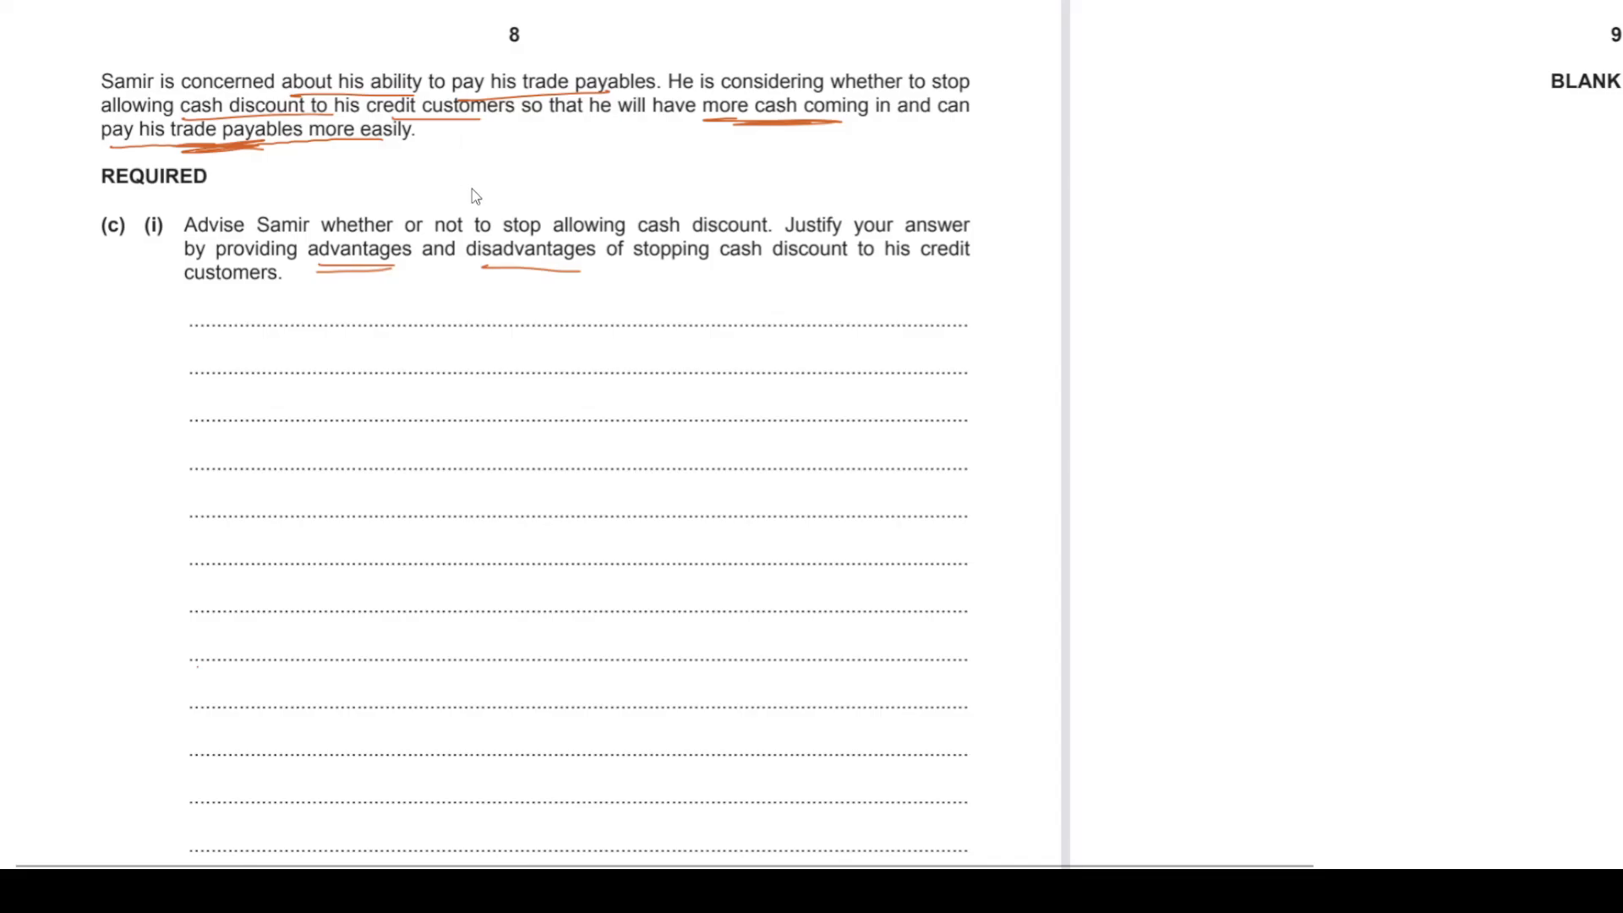
{"action": "scroll", "scroll_direction": "down", "scroll_amount": 3}
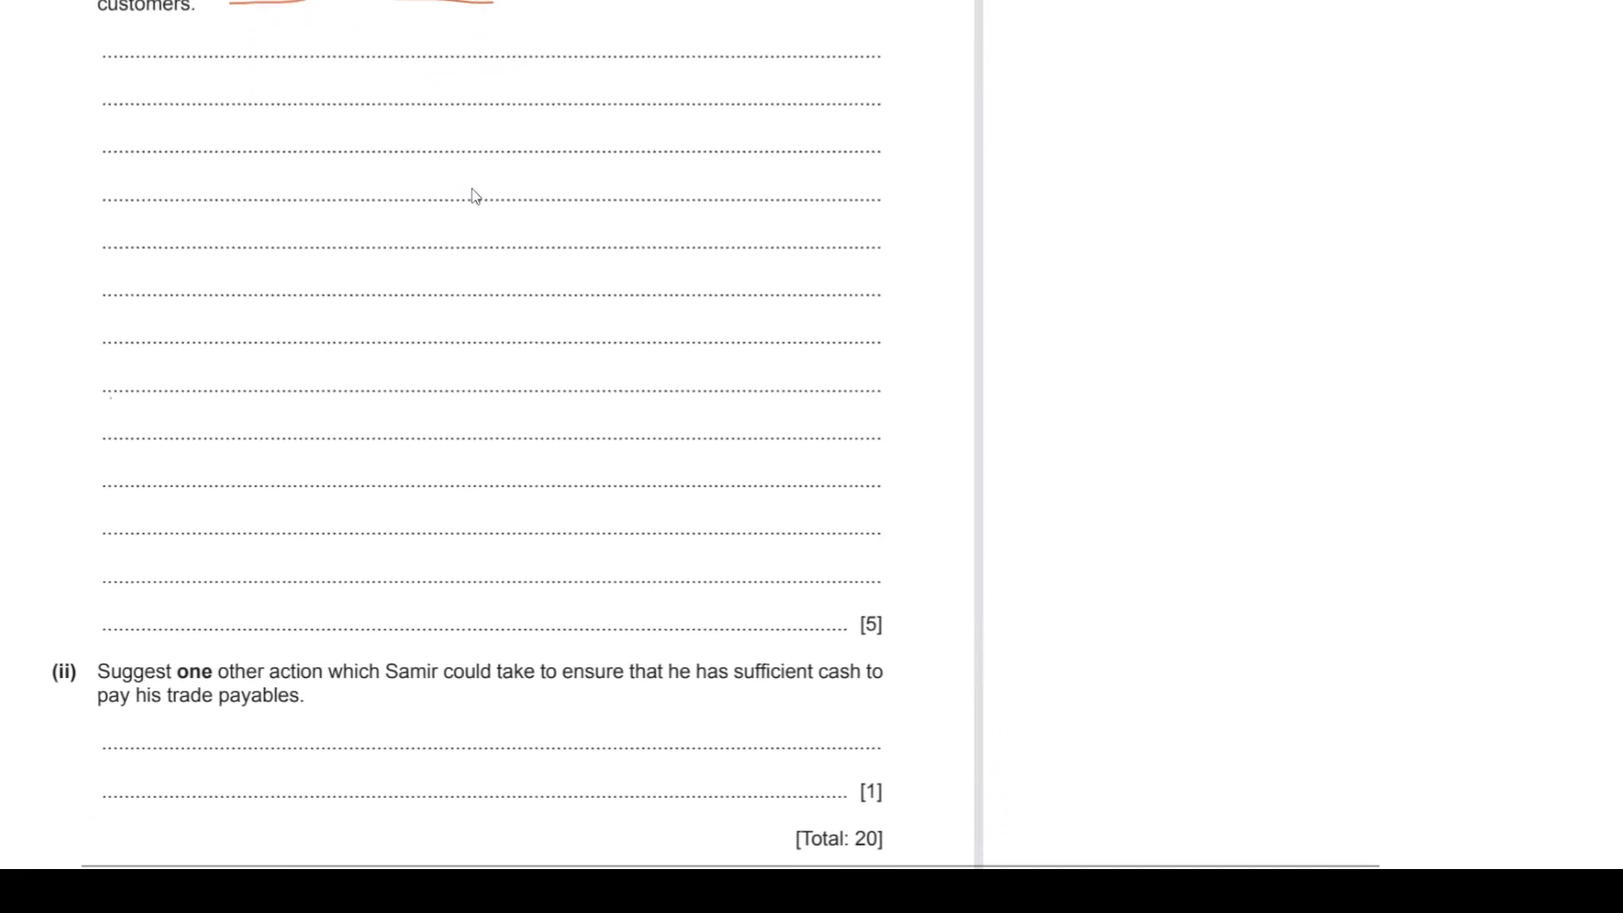